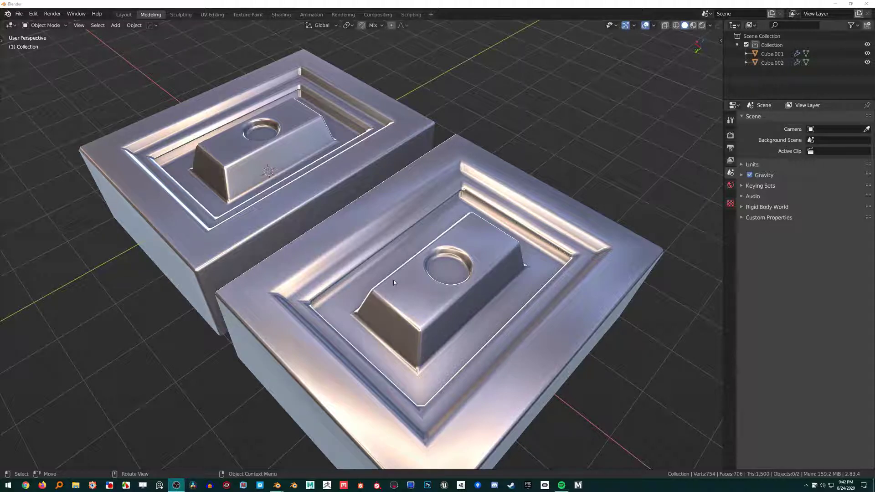
pyautogui.moveTo(400, 232)
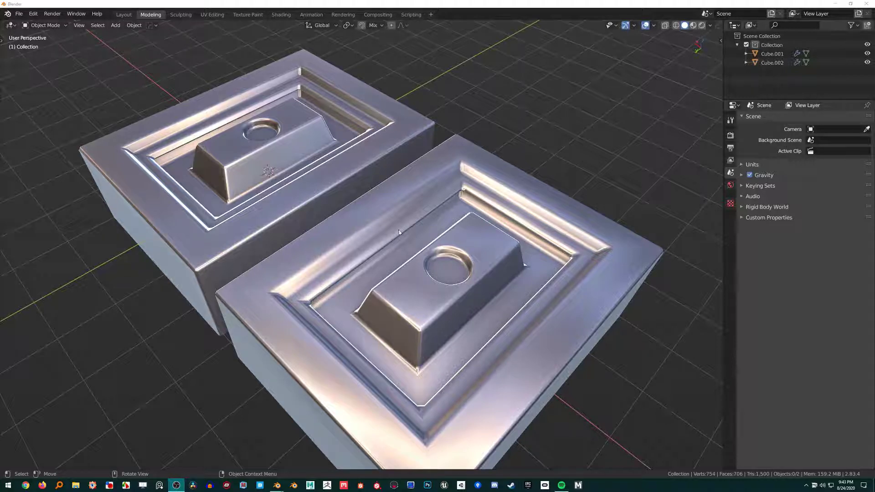
# Orbit around both panels to compare their shading
pyautogui.moveTo(399, 233); pyautogui.dragTo(394, 249)
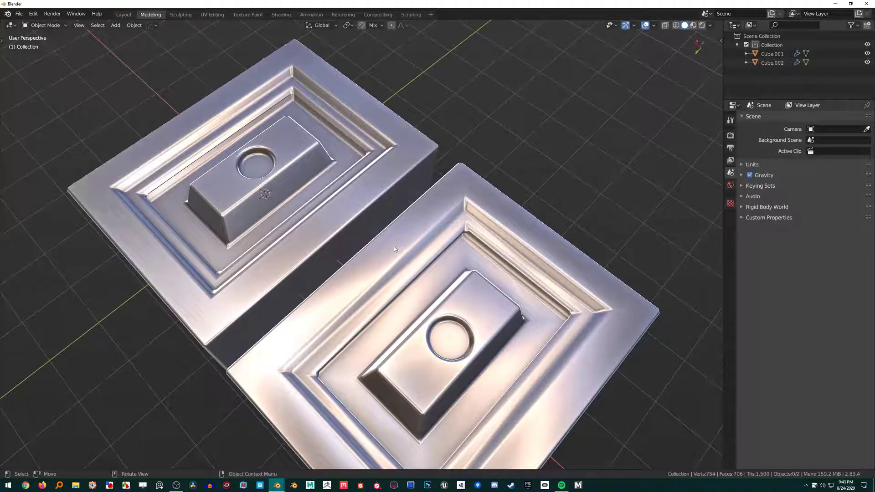
pyautogui.moveTo(388, 244)
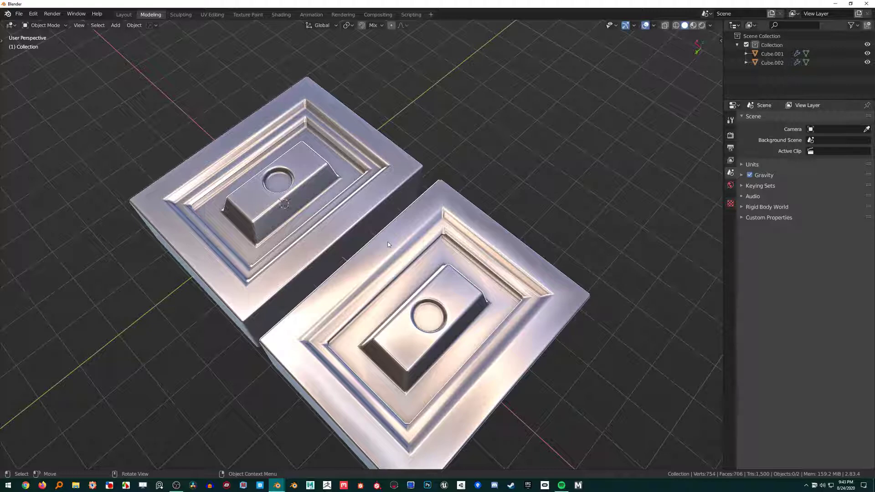
pyautogui.moveTo(386, 238)
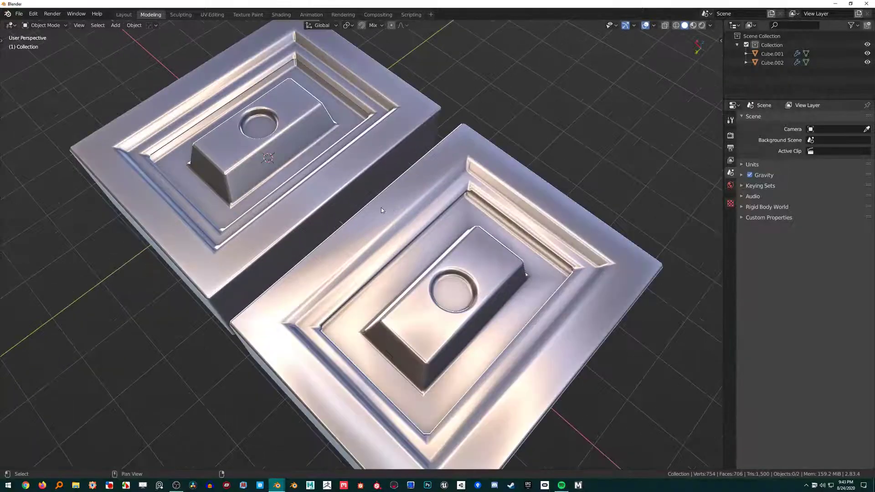
pyautogui.moveTo(381, 211); pyautogui.dragTo(398, 247)
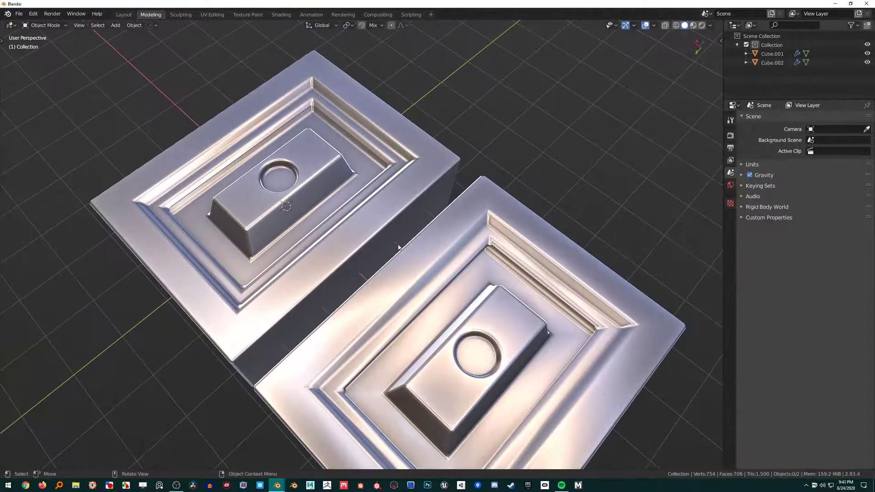
pyautogui.moveTo(398, 247); pyautogui.dragTo(394, 221)
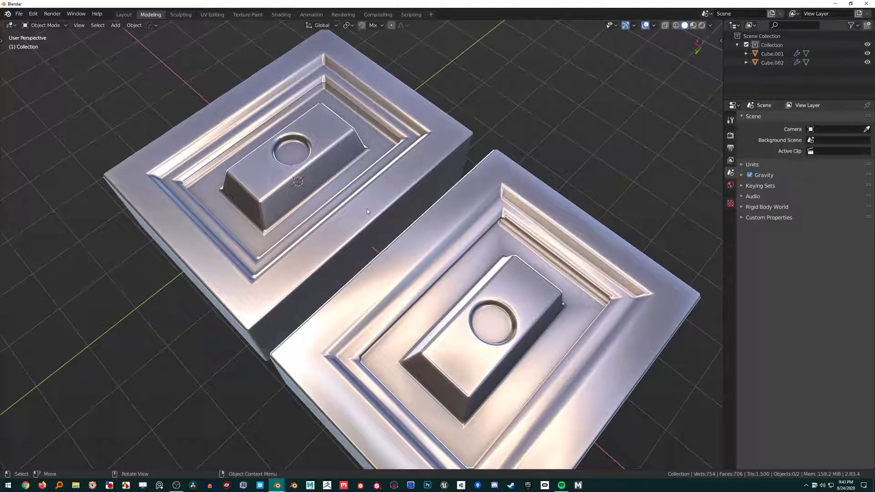
pyautogui.moveTo(368, 210); pyautogui.dragTo(354, 166)
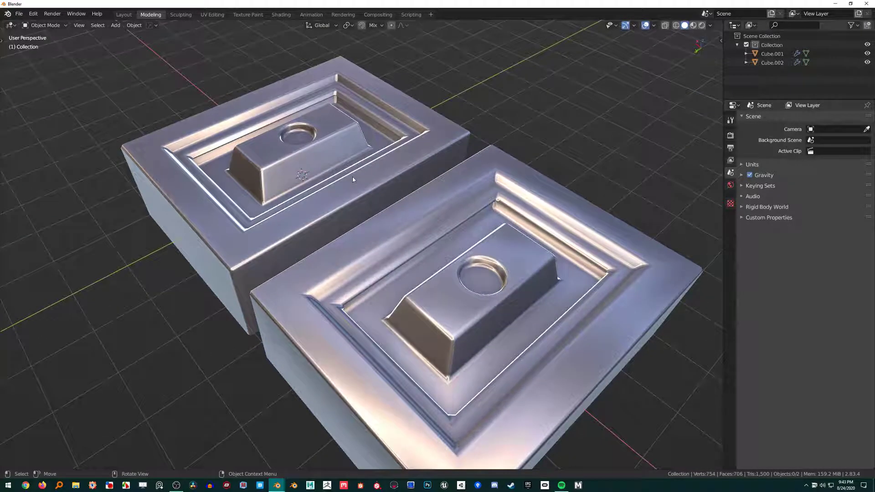
pyautogui.moveTo(364, 211)
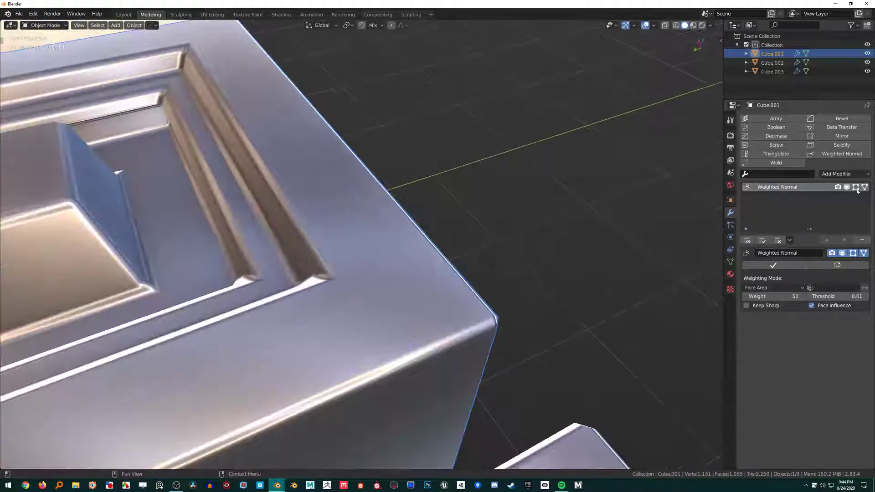
# Toggle in and out of Edit Mode on the panels to inspect the raised rim and mesh
pyautogui.press('Tab')
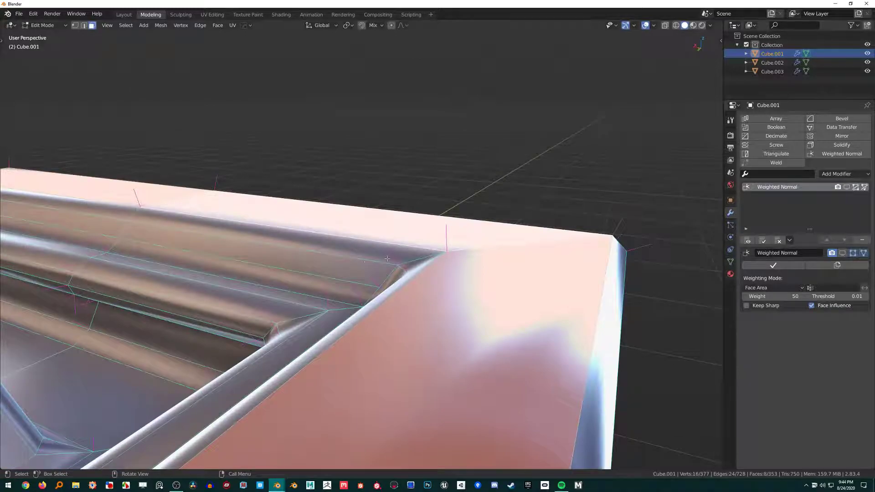
pyautogui.press('Tab')
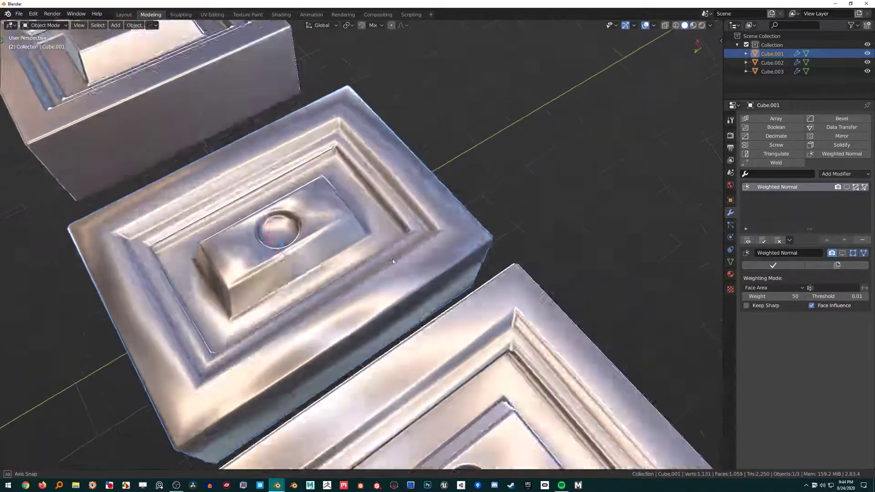
pyautogui.press('Tab')
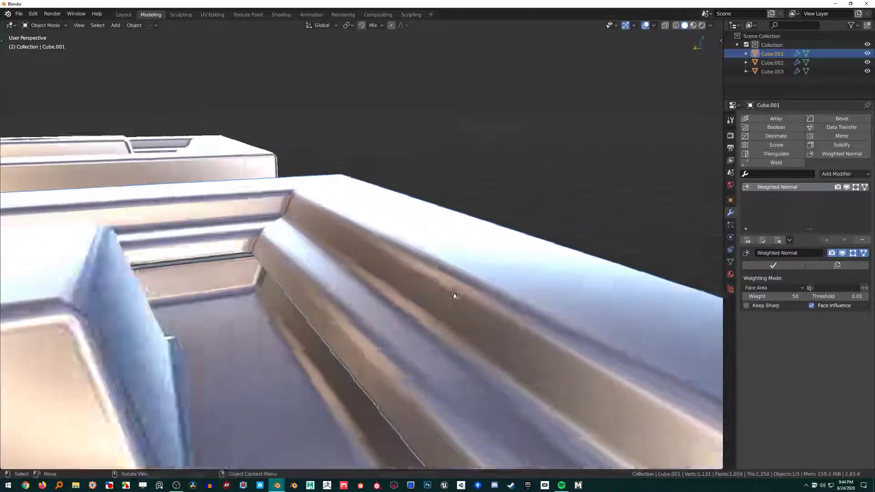
pyautogui.moveTo(453, 296); pyautogui.dragTo(445, 233)
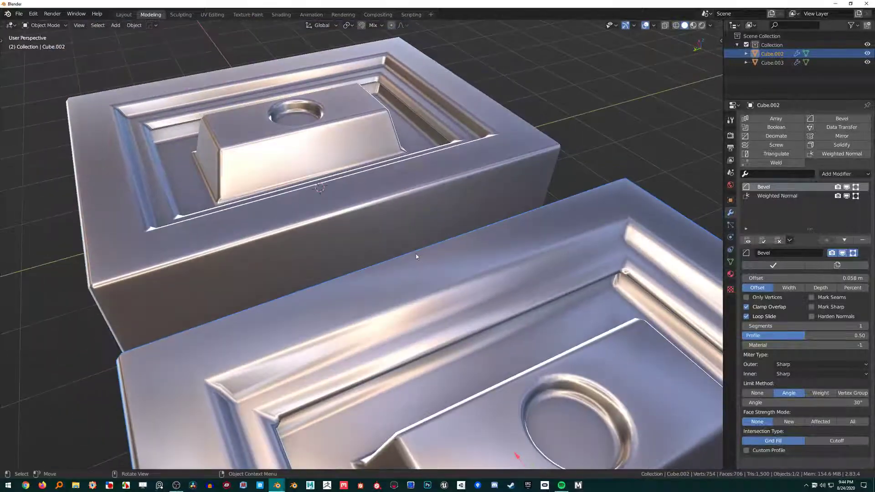
pyautogui.press('Tab')
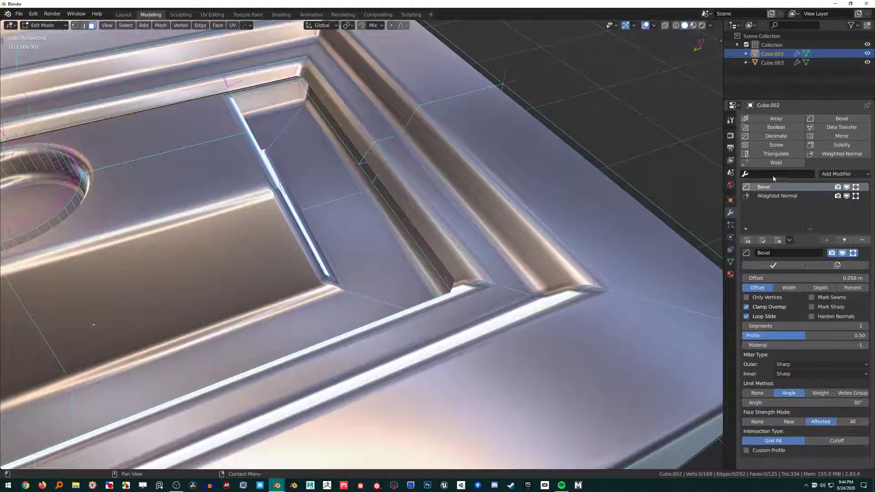
# Check the Weighted Normal modifier settings on Cube.002 and toggle Face Influence
pyautogui.click(777, 195)
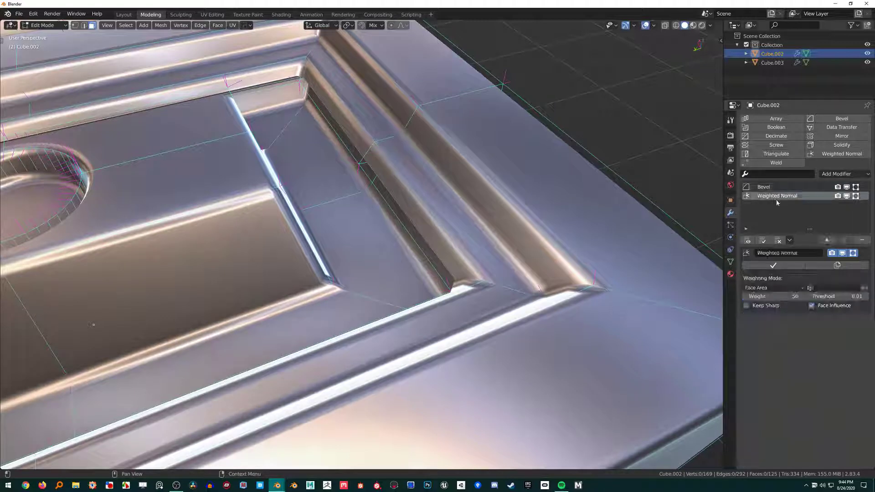
pyautogui.click(811, 305)
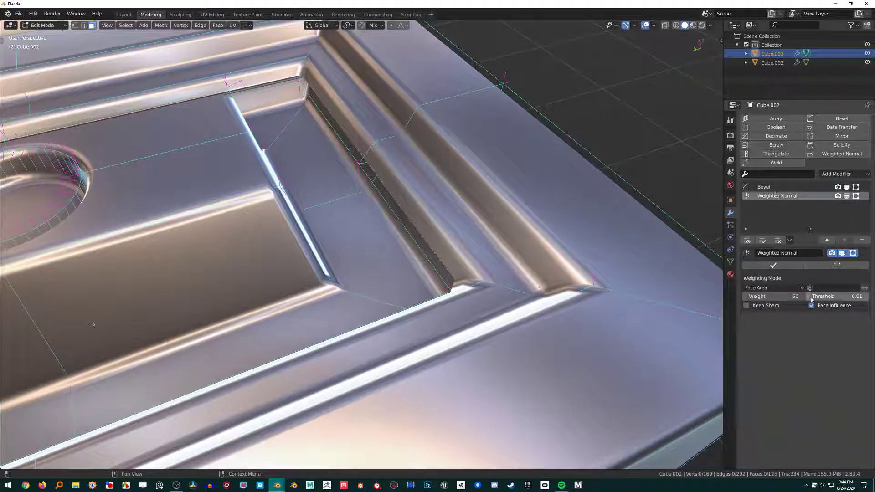
pyautogui.click(764, 186)
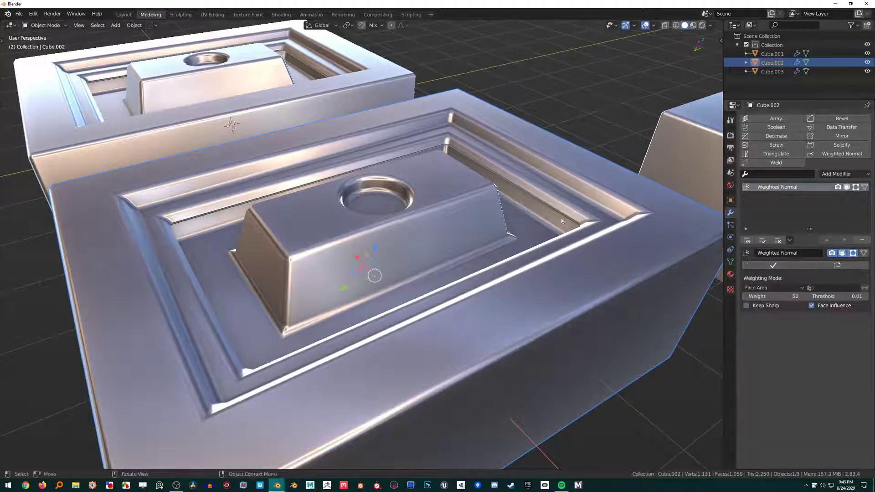
pyautogui.press('Tab')
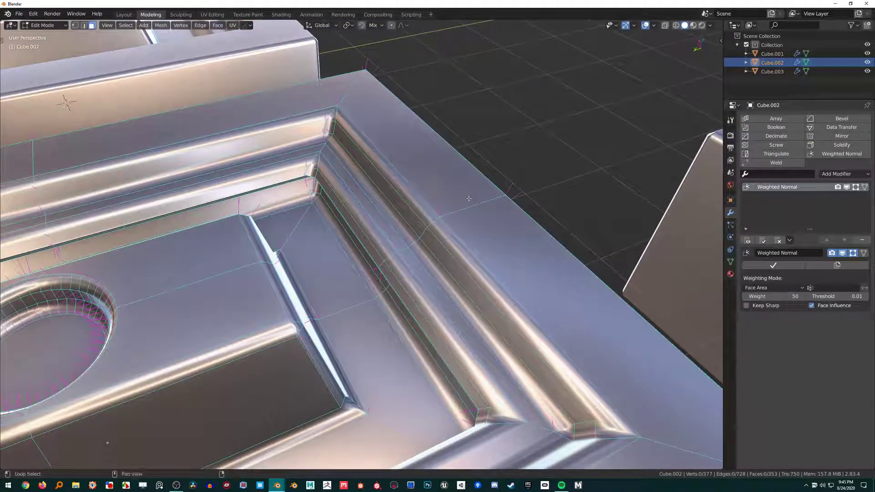
pyautogui.click(448, 198)
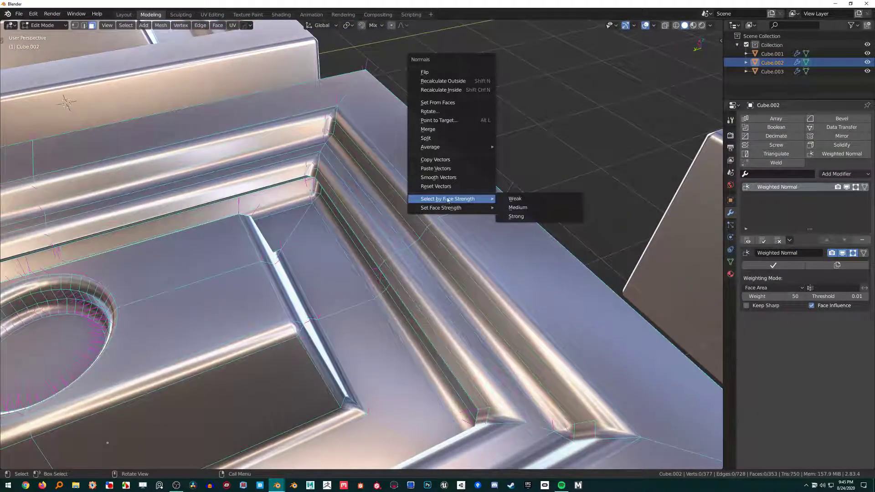
pyautogui.moveTo(425, 72)
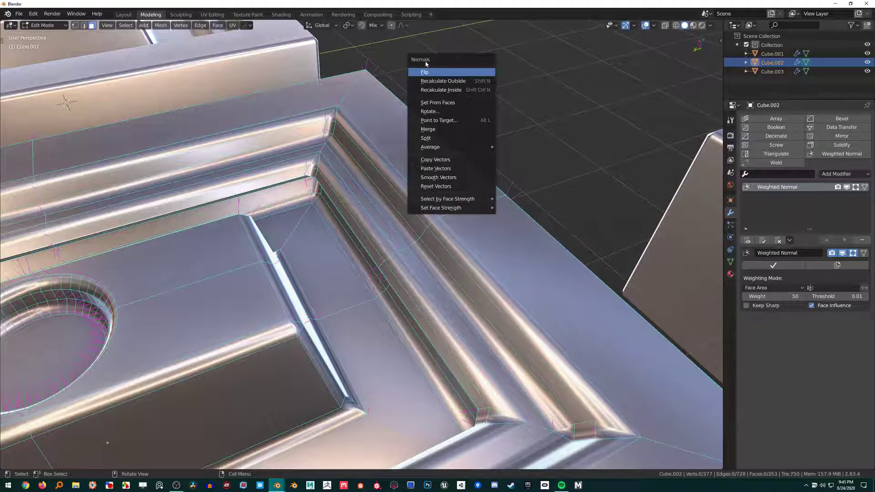
pyautogui.moveTo(447, 199)
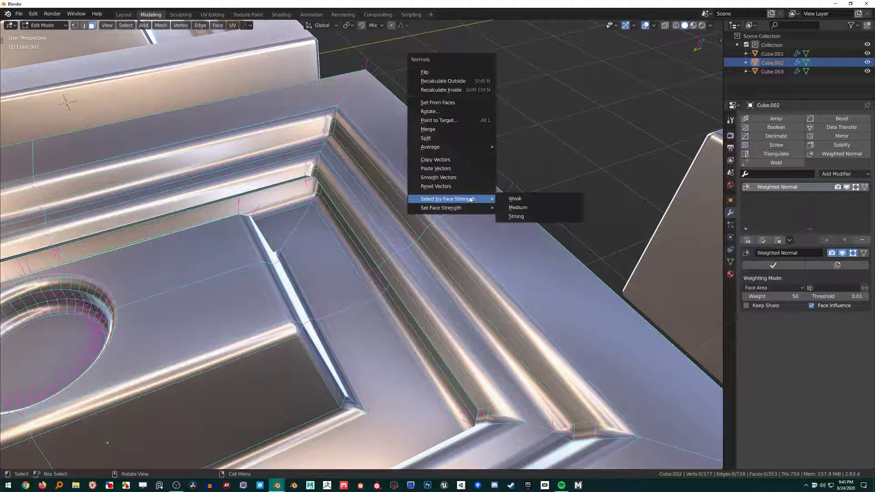
pyautogui.moveTo(454, 204)
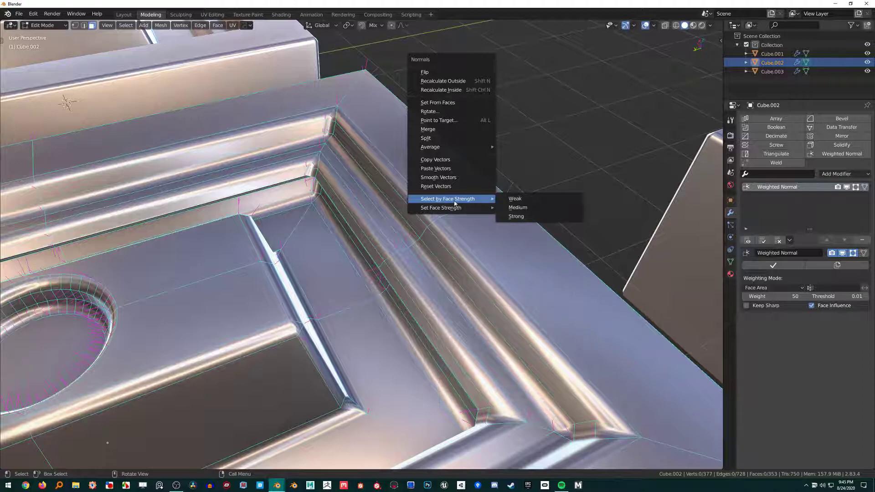
pyautogui.moveTo(482, 204)
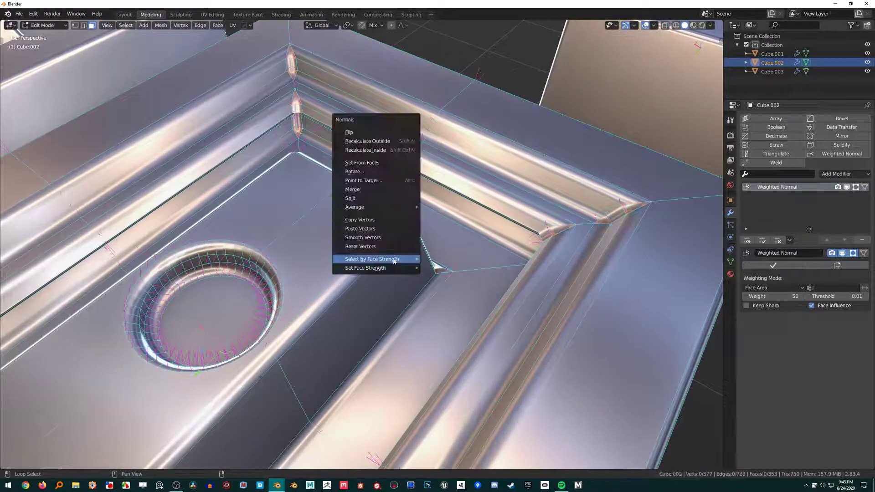
pyautogui.click(372, 259)
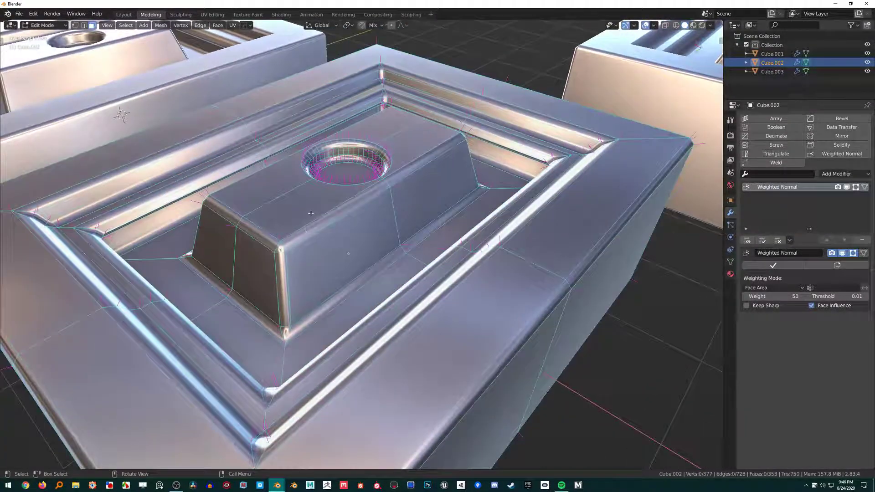
# Set a face strength on the raised block's top faces and view the resulting shading
pyautogui.click(291, 211)
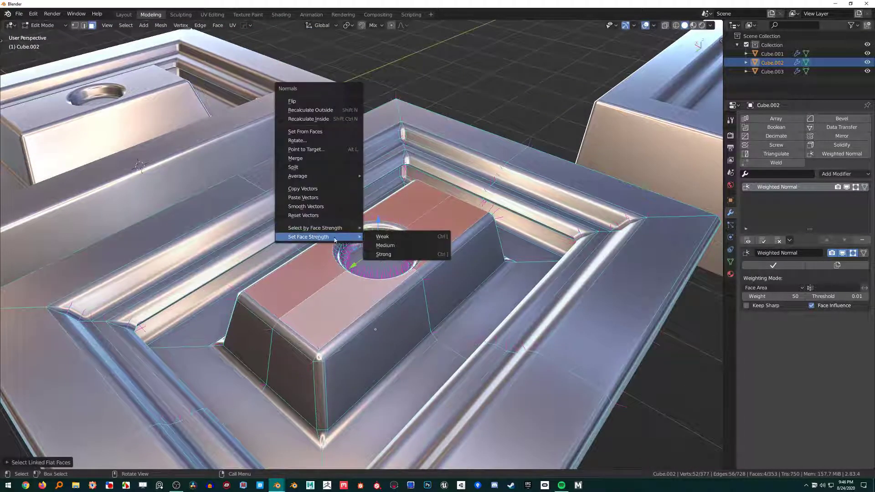
pyautogui.click(383, 245)
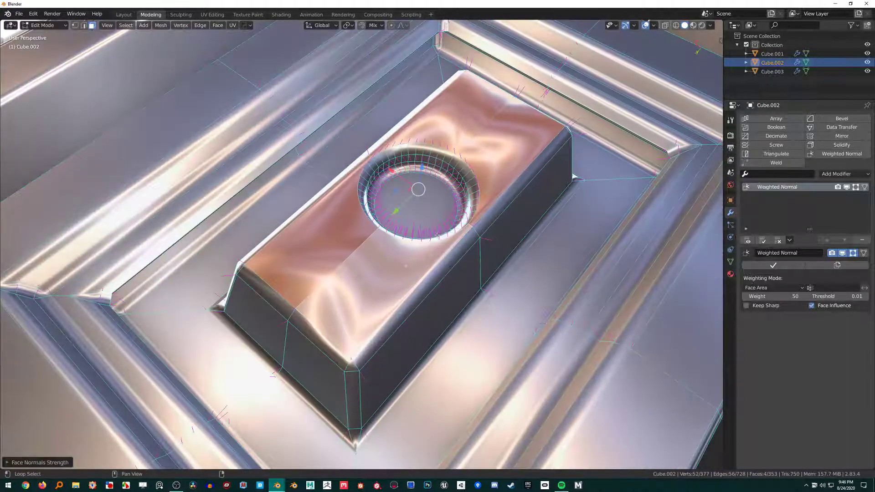
pyautogui.press('Tab')
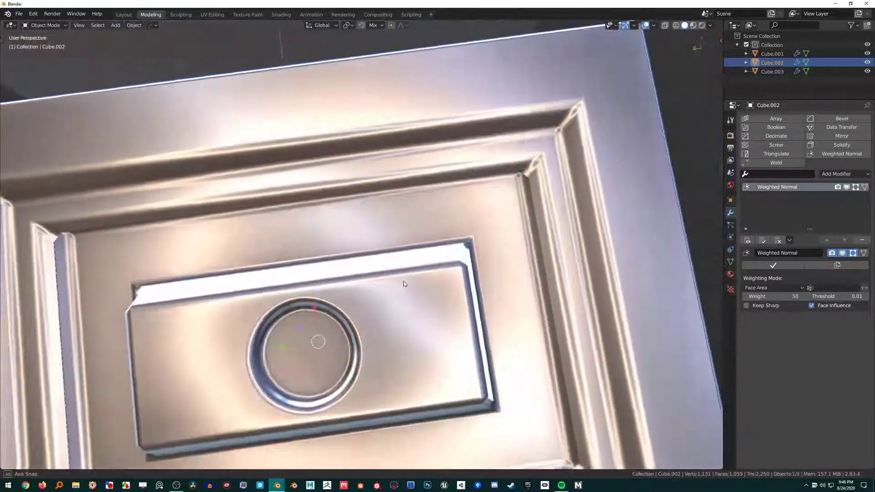
pyautogui.press('Tab')
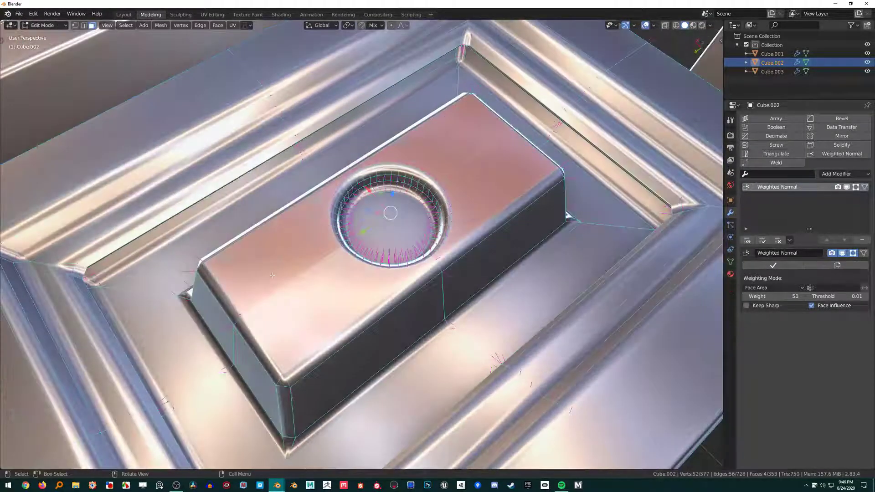
pyautogui.press('Tab')
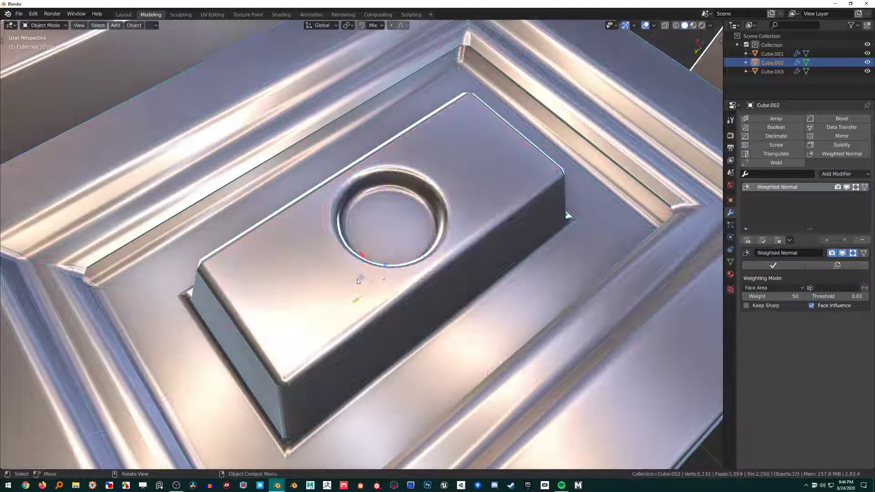
# Assign a face strength to the hole faces via the normals menu and leave Edit Mode
pyautogui.press('Tab')
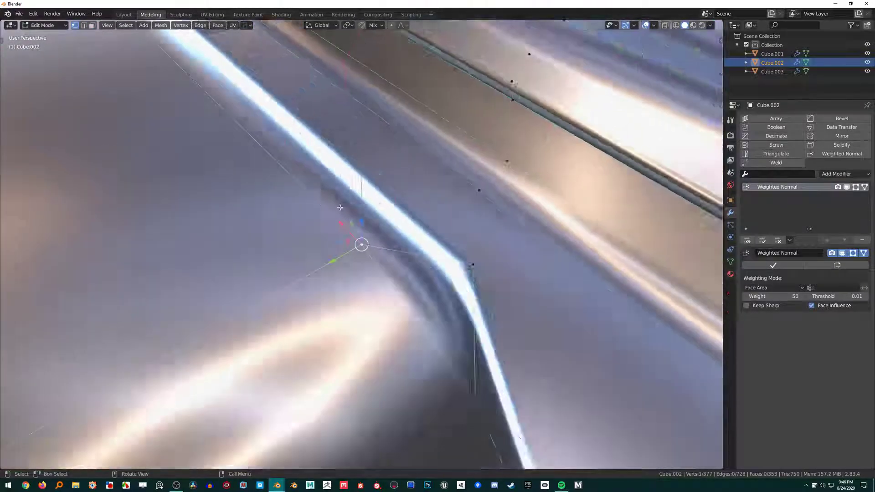
pyautogui.moveTo(363, 245); pyautogui.dragTo(382, 150)
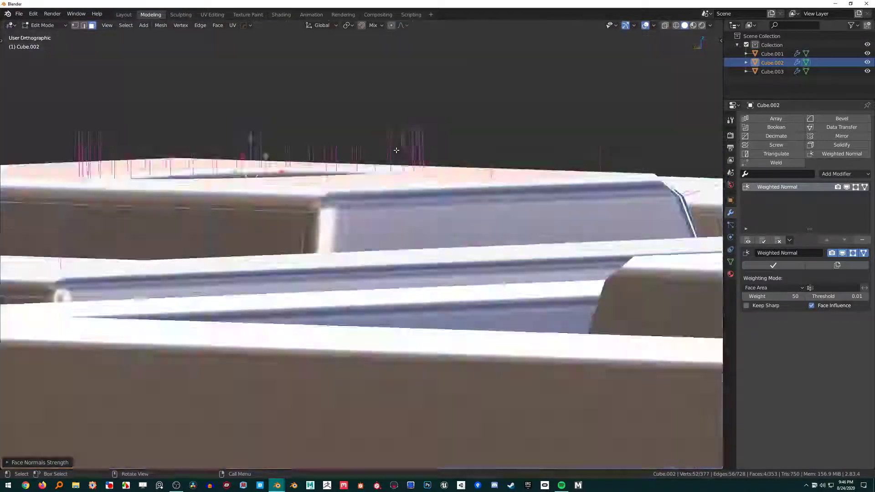
pyautogui.press('KP_3')
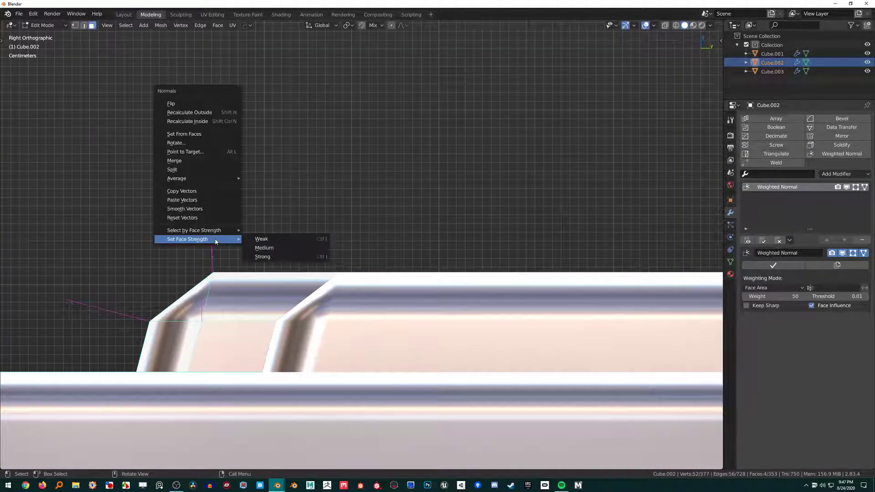
pyautogui.click(265, 248)
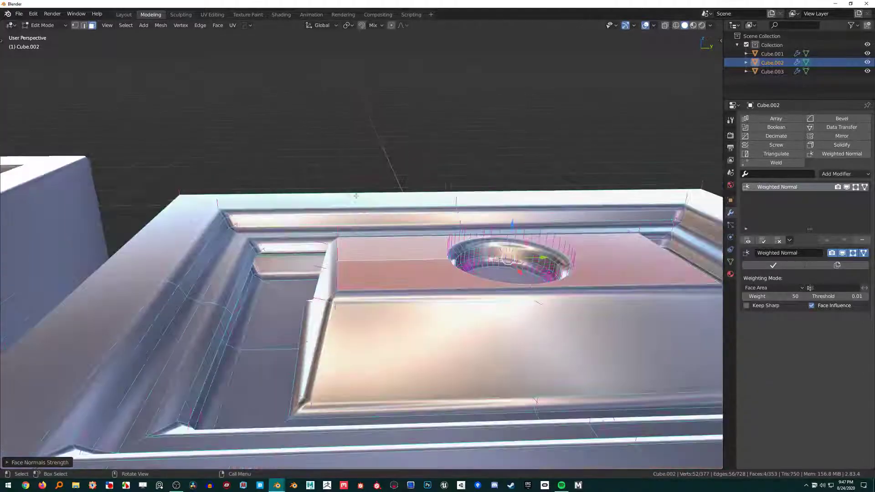
pyautogui.press('Tab')
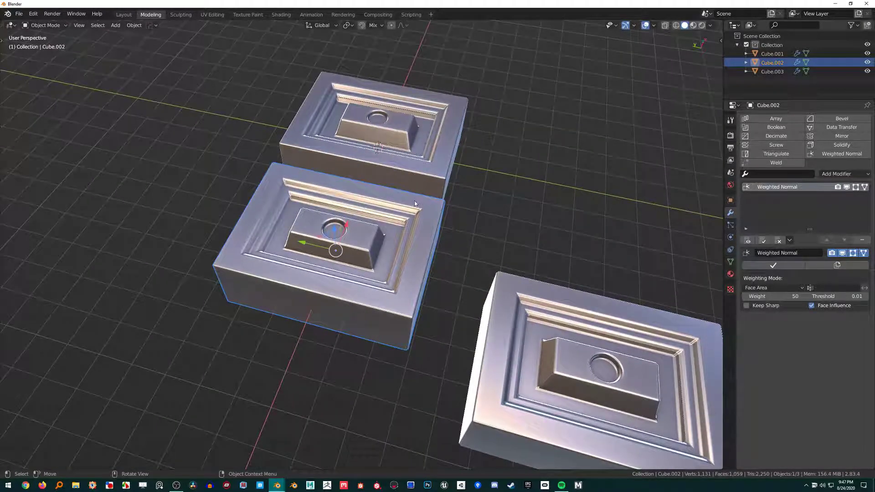
pyautogui.moveTo(406, 202)
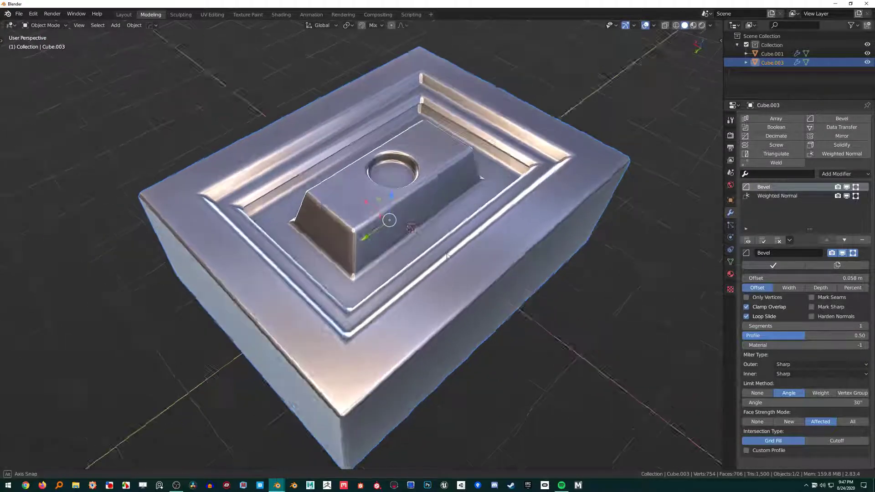
# Inspect Cube.003's Bevel and Weighted Normal modifiers and raise the weight to 100
pyautogui.press('Tab')
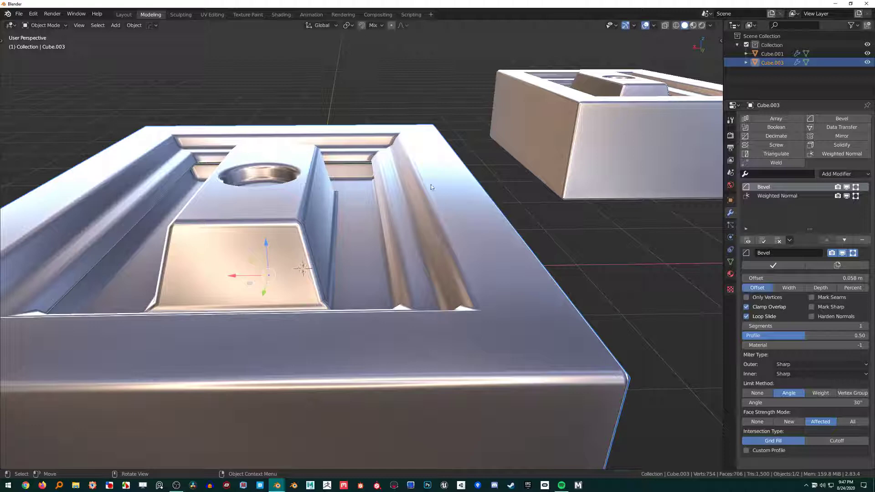
pyautogui.moveTo(429, 179)
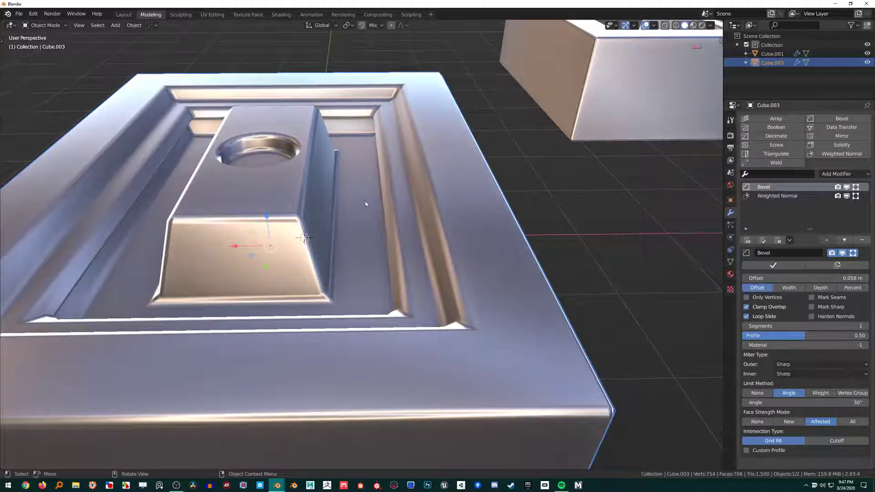
pyautogui.moveTo(365, 203); pyautogui.dragTo(443, 266)
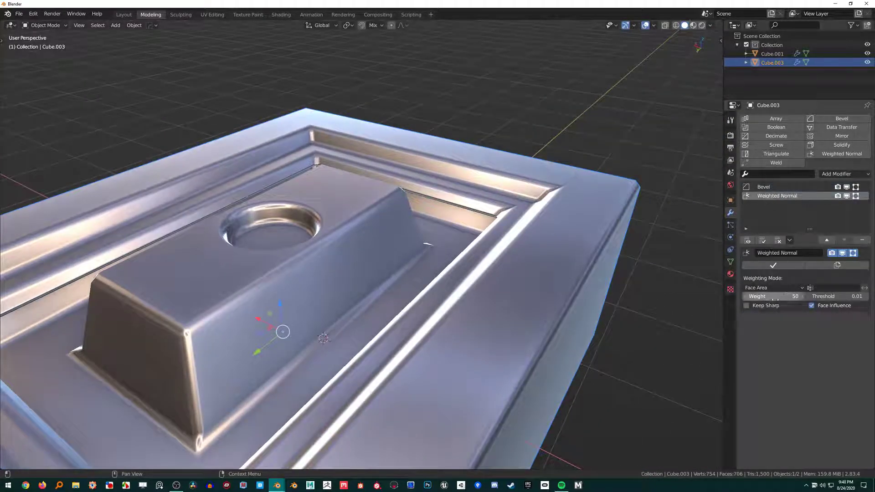
pyautogui.click(811, 306)
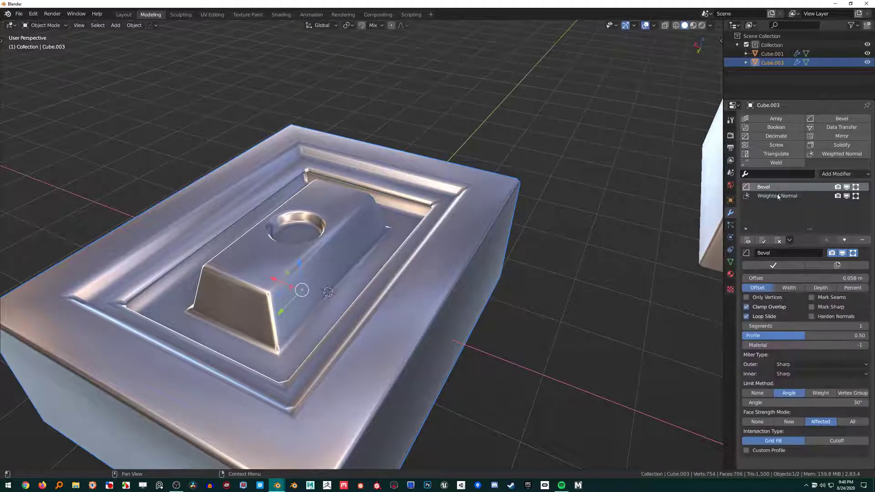
pyautogui.click(777, 195)
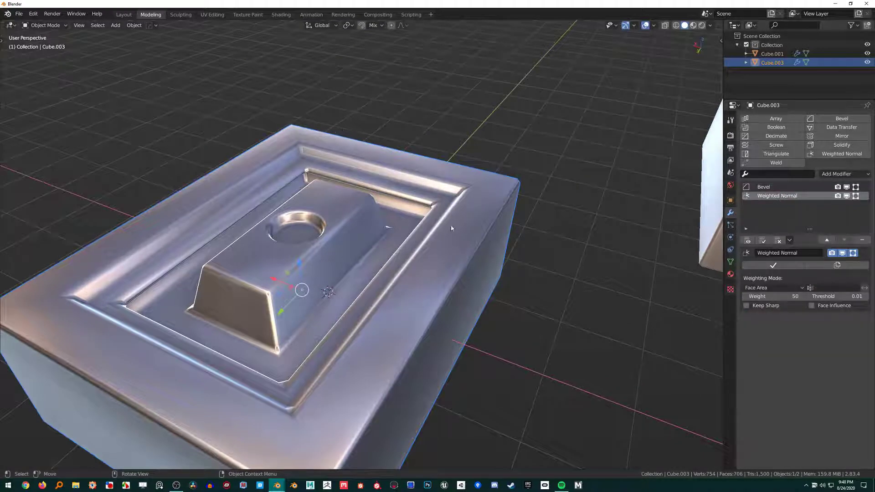
pyautogui.moveTo(279, 362)
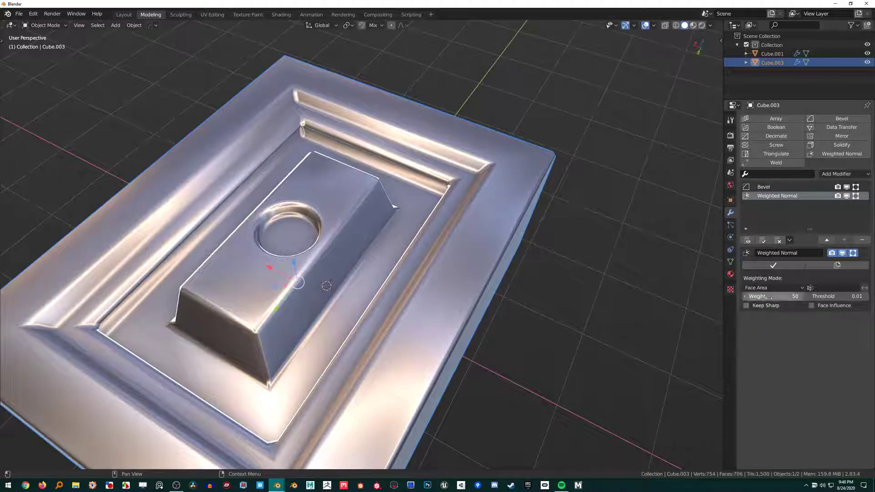
pyautogui.moveTo(434, 260)
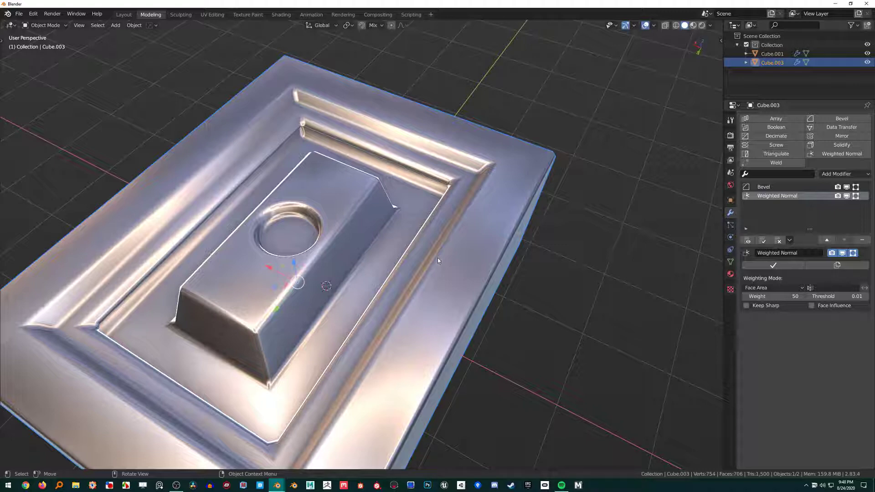
pyautogui.moveTo(400, 234)
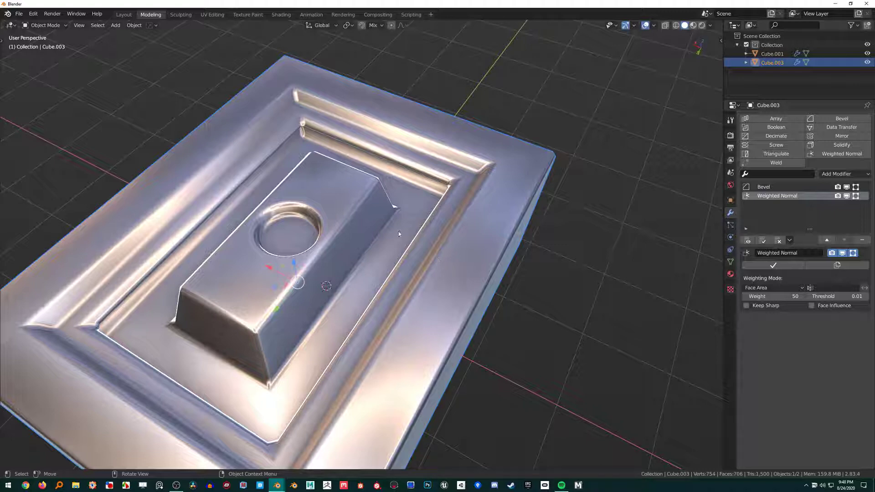
pyautogui.moveTo(399, 234); pyautogui.dragTo(480, 225)
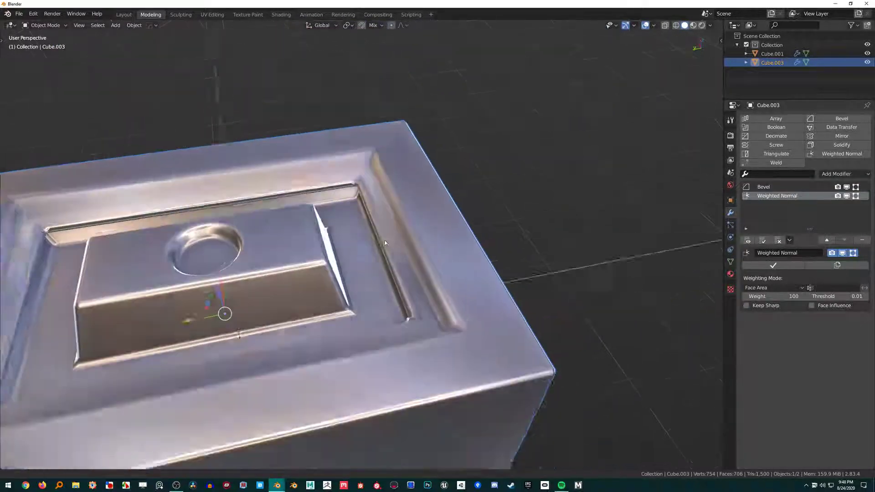
# Orbit close around the frame's corner and inner edges to check the shading
pyautogui.press('Tab')
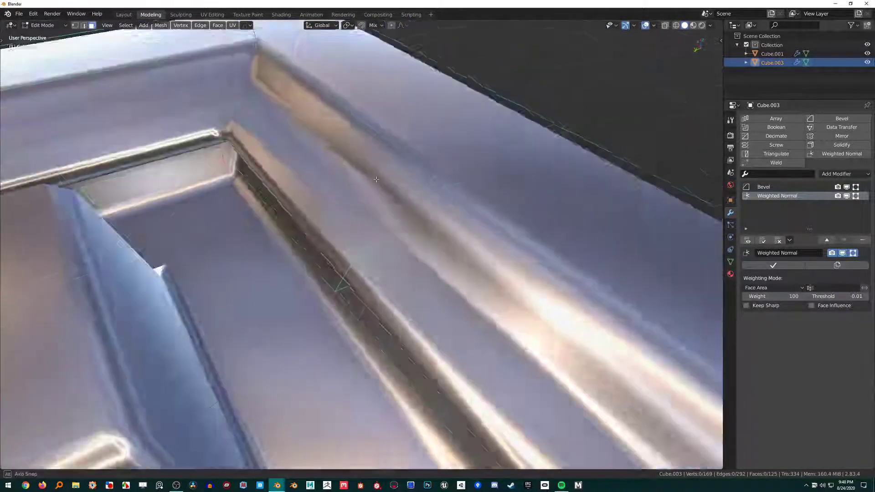
pyautogui.press('Tab')
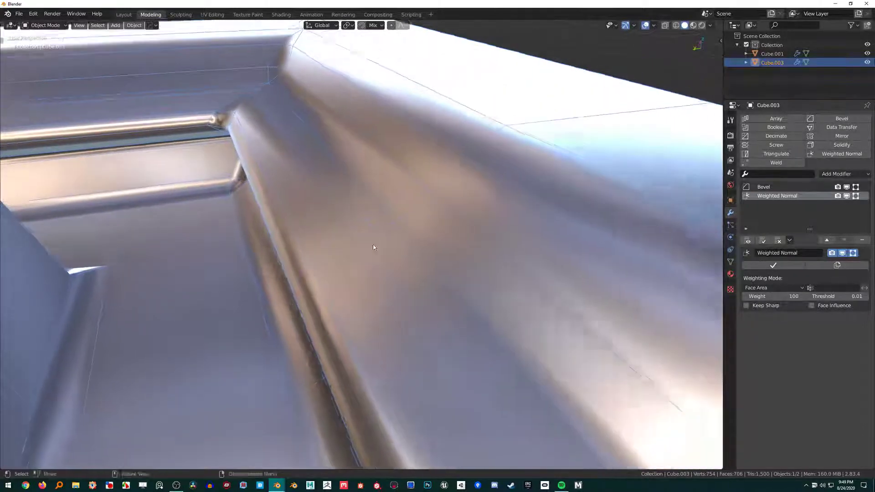
pyautogui.moveTo(374, 247); pyautogui.dragTo(366, 258)
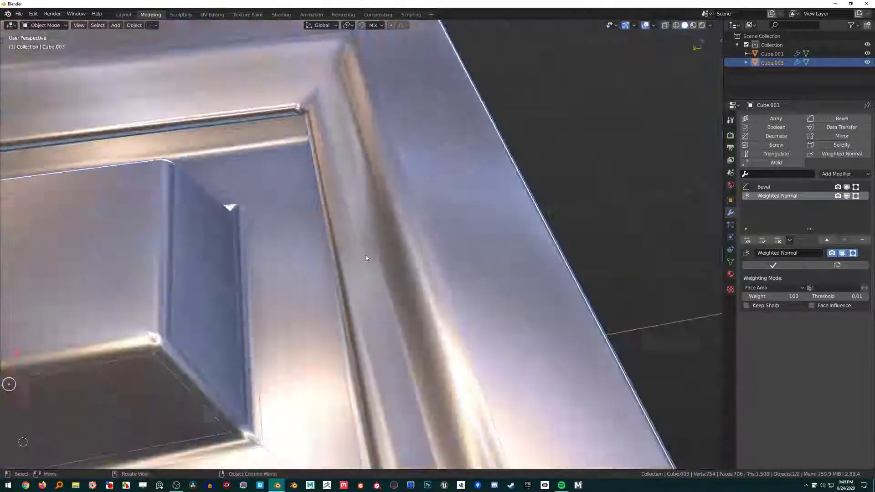
pyautogui.moveTo(366, 258); pyautogui.dragTo(390, 247)
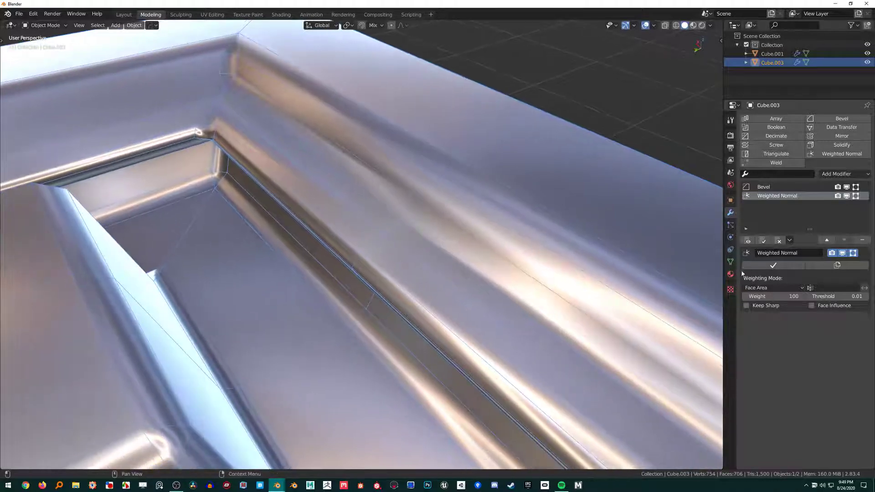
pyautogui.click(773, 287)
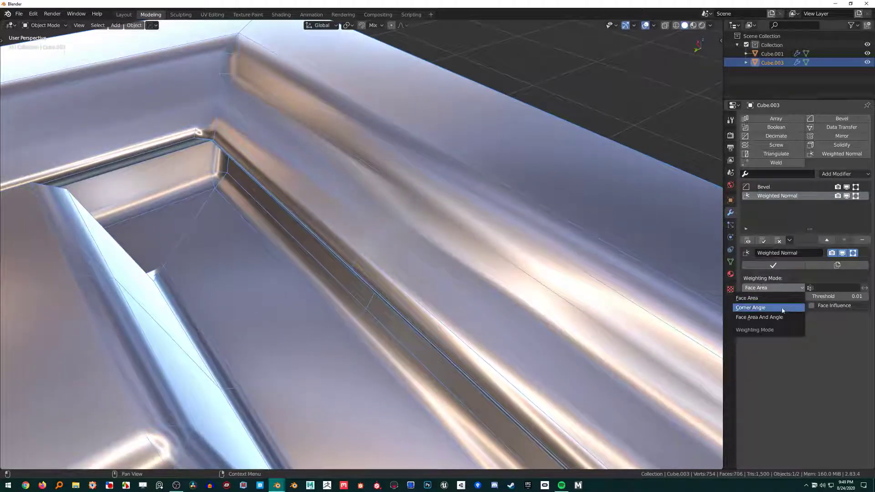
pyautogui.click(758, 317)
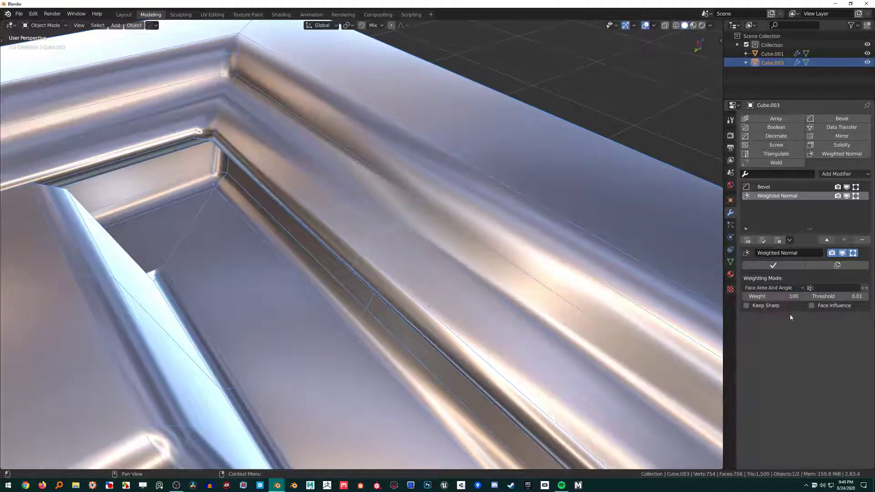
pyautogui.click(773, 287)
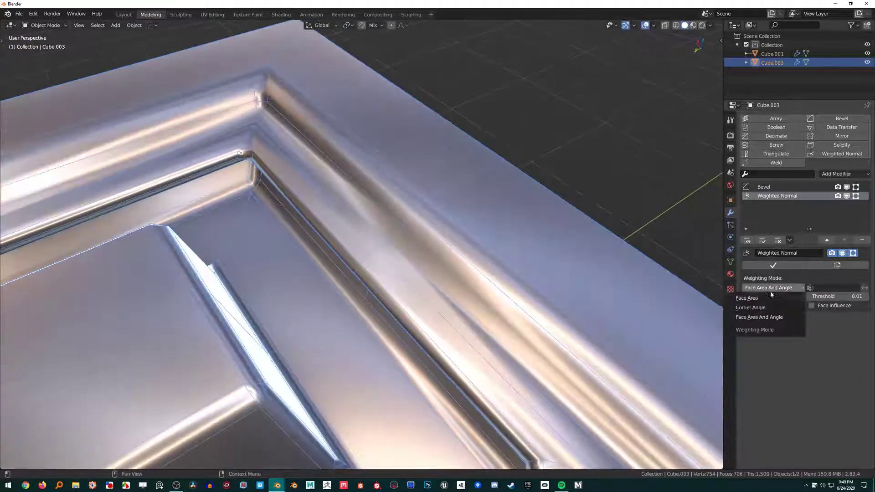
pyautogui.click(751, 307)
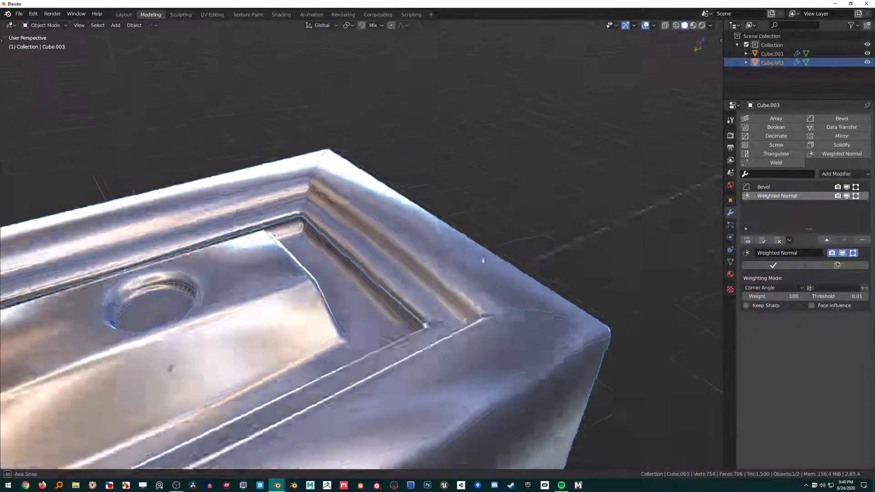
pyautogui.click(773, 287)
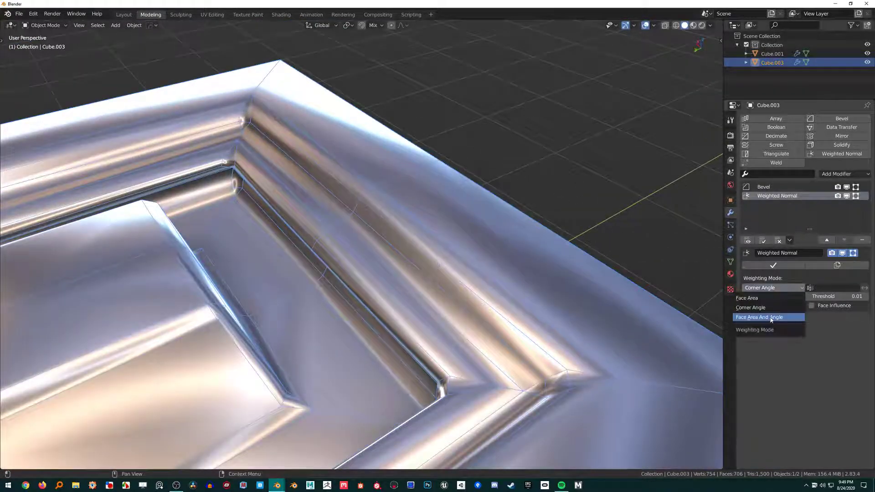
pyautogui.click(760, 317)
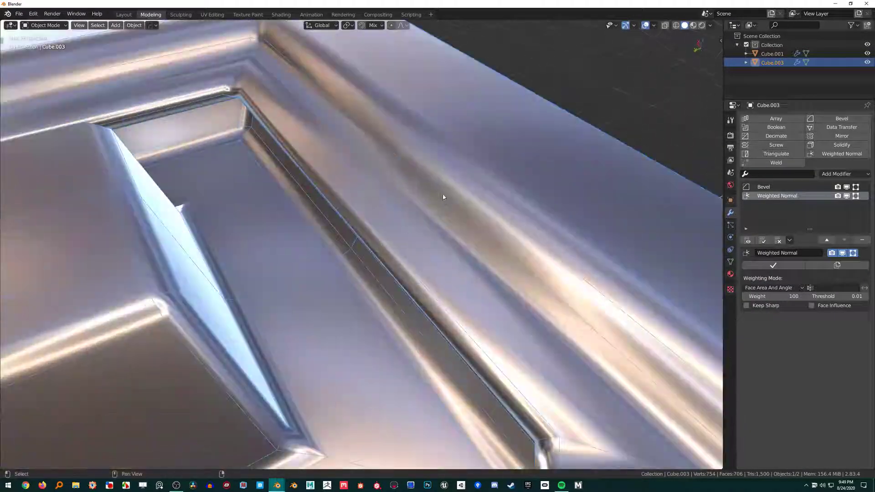
pyautogui.click(773, 287)
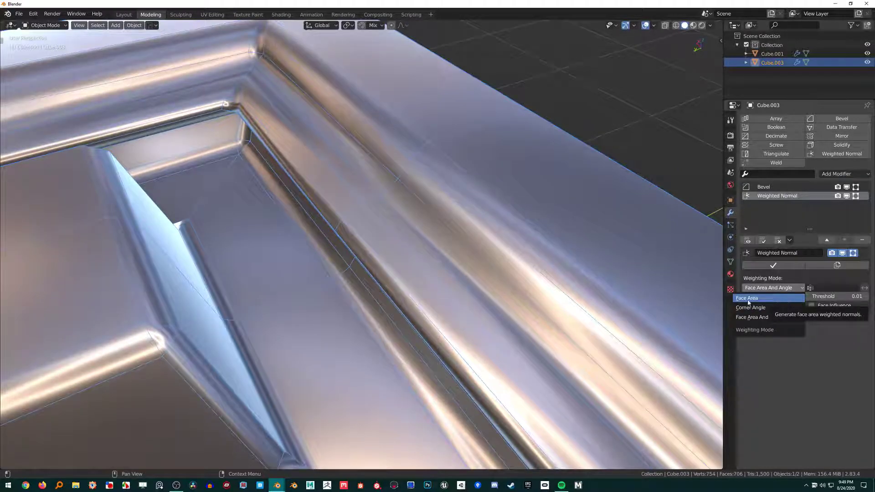
pyautogui.click(747, 297)
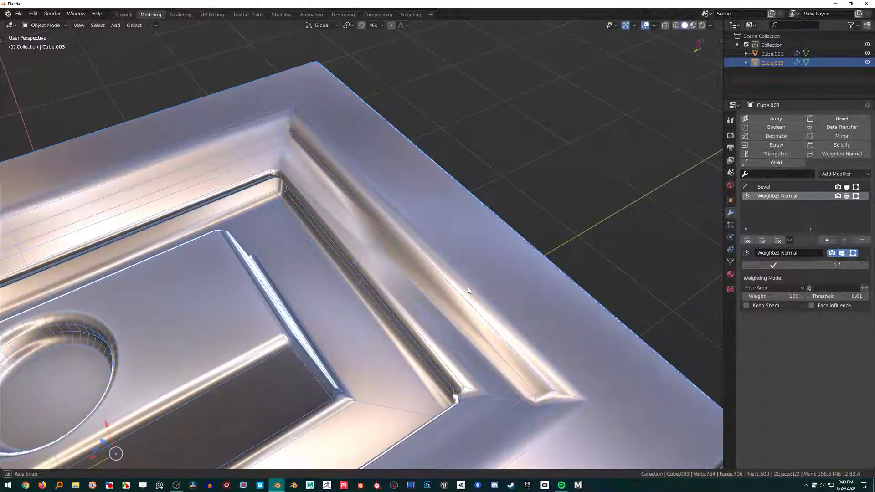
pyautogui.moveTo(468, 290); pyautogui.dragTo(394, 274)
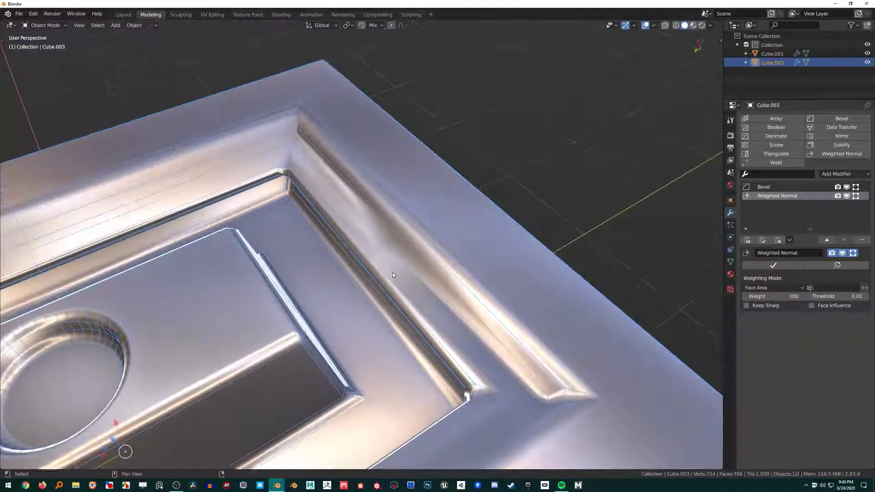
pyautogui.moveTo(392, 274); pyautogui.dragTo(399, 290)
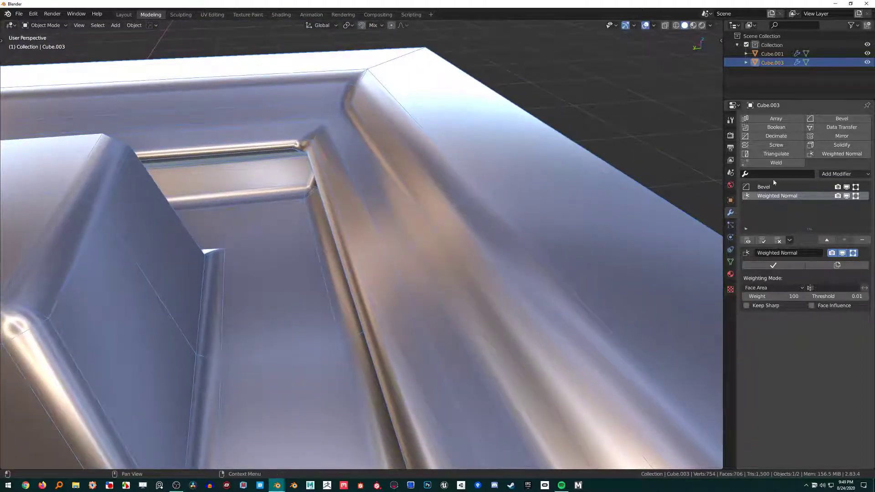
# Turn on Face Influence, inspect the inner rim from below, and lower the weight to 50
pyautogui.click(763, 186)
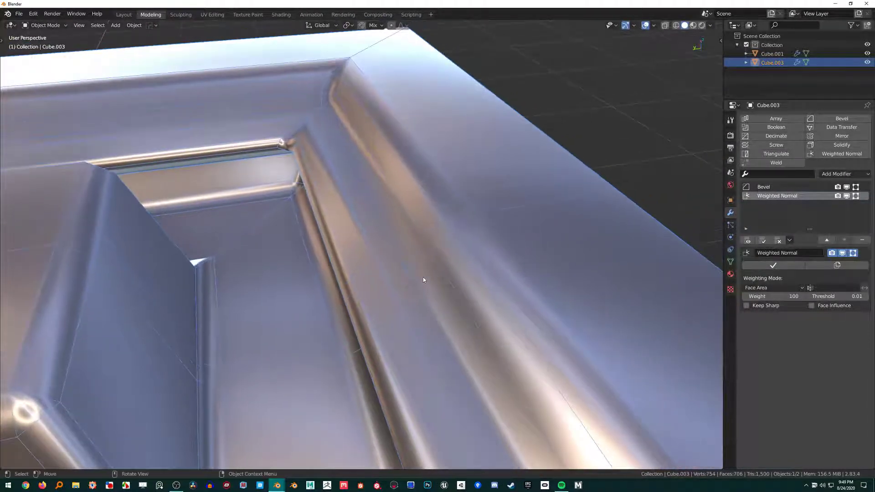
pyautogui.moveTo(423, 279); pyautogui.dragTo(481, 249)
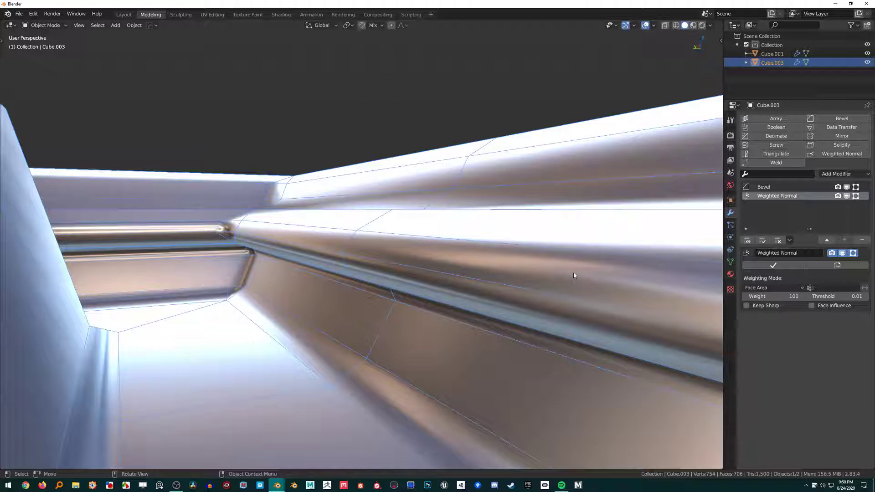
pyautogui.moveTo(574, 274)
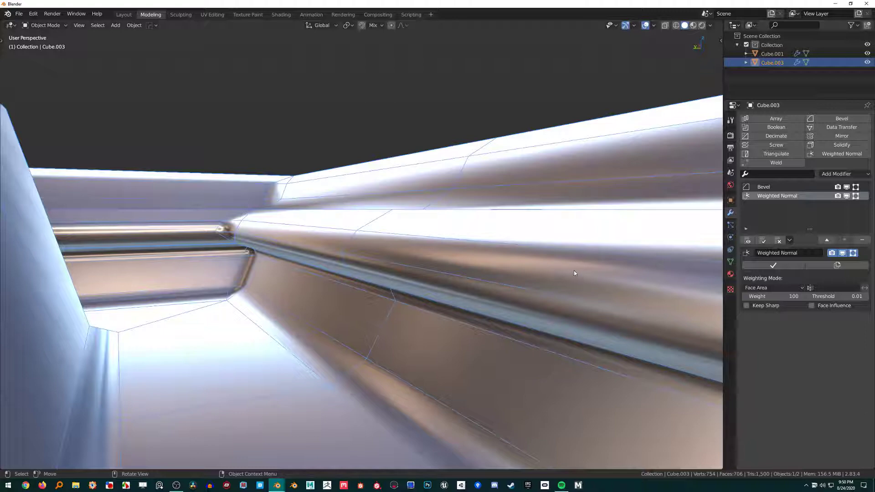
pyautogui.moveTo(576, 274); pyautogui.dragTo(434, 279)
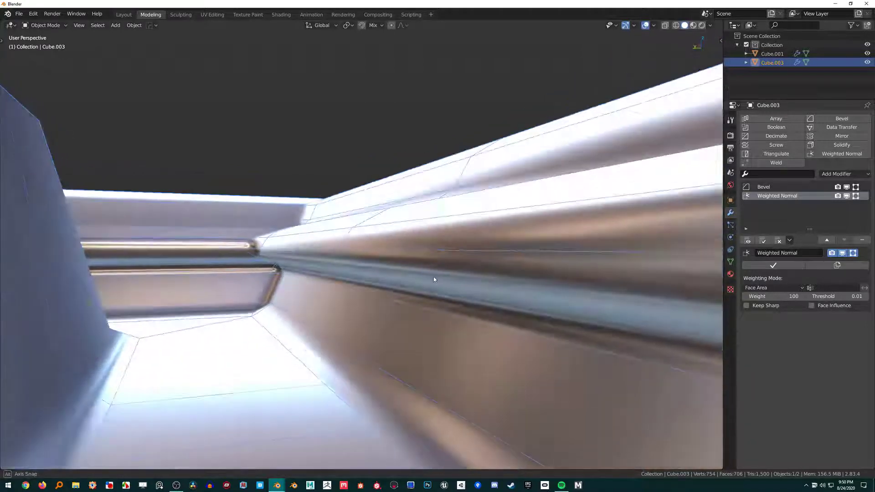
pyautogui.moveTo(433, 280); pyautogui.dragTo(410, 223)
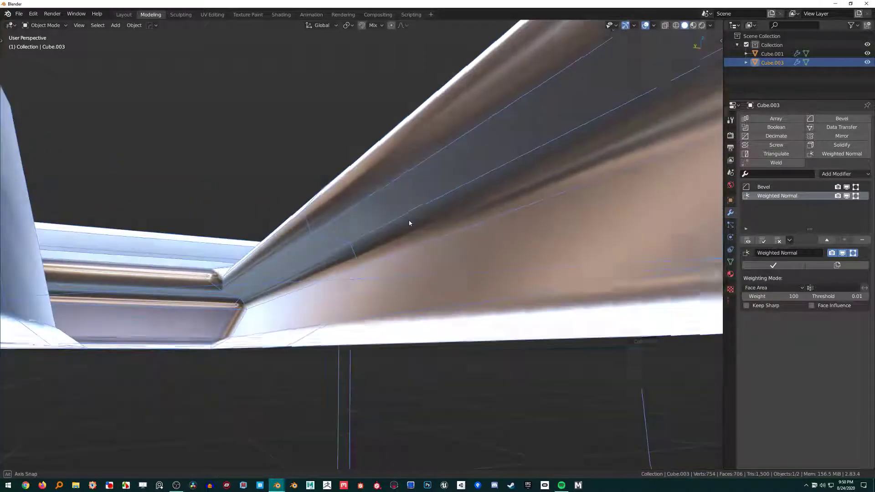
pyautogui.moveTo(410, 223); pyautogui.dragTo(323, 231)
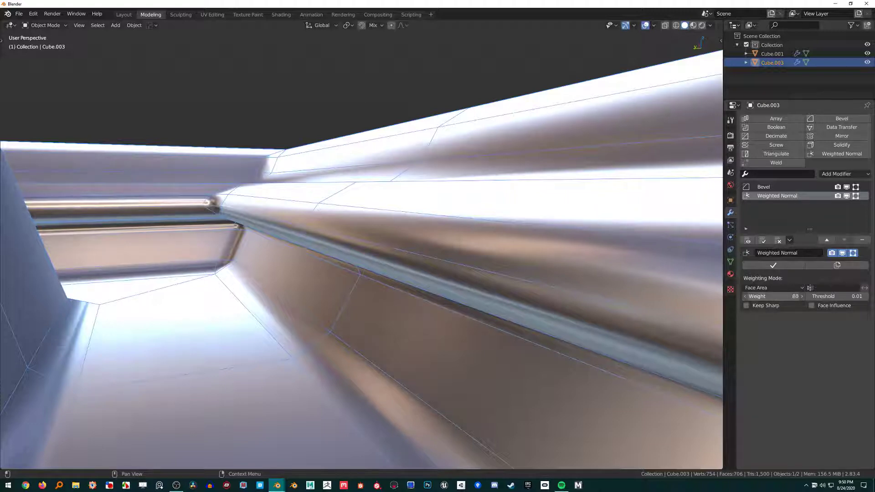
pyautogui.moveTo(792, 296); pyautogui.dragTo(773, 297)
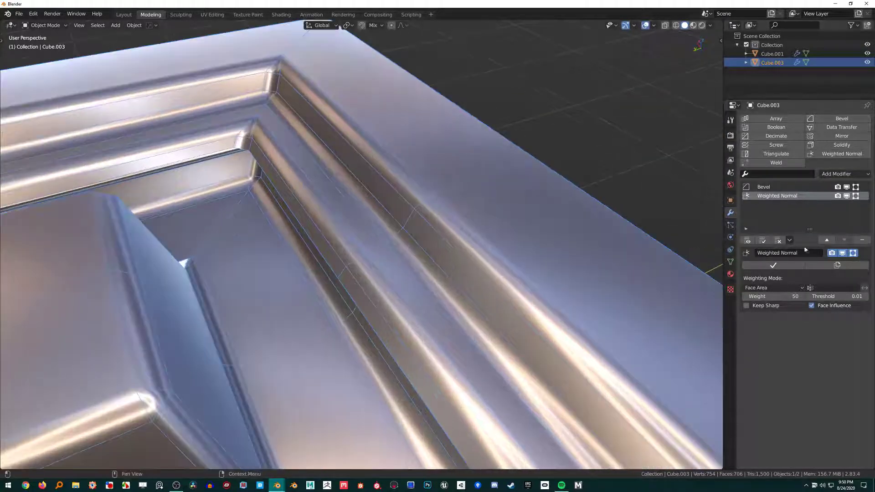
pyautogui.click(764, 186)
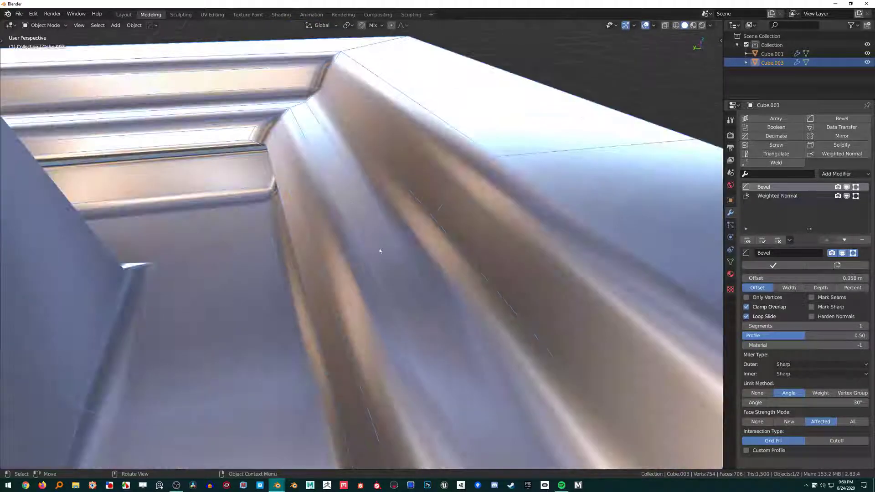
pyautogui.moveTo(379, 250); pyautogui.dragTo(367, 261)
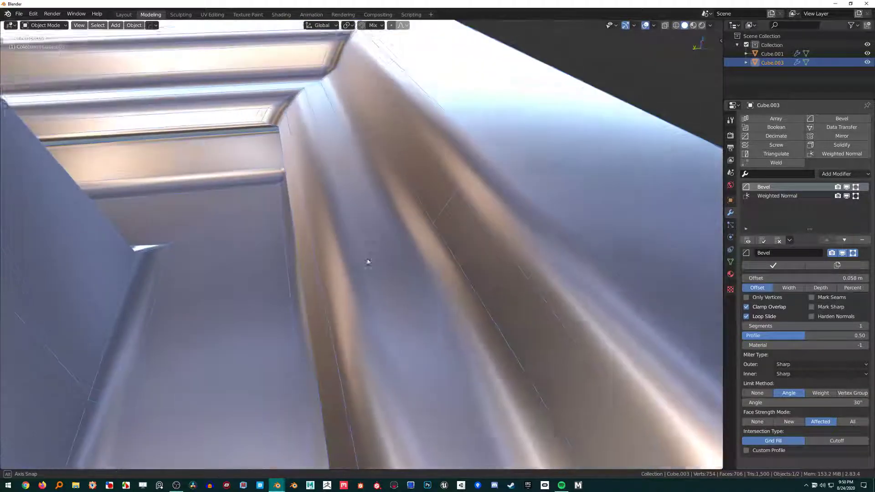
pyautogui.moveTo(367, 263); pyautogui.dragTo(391, 247)
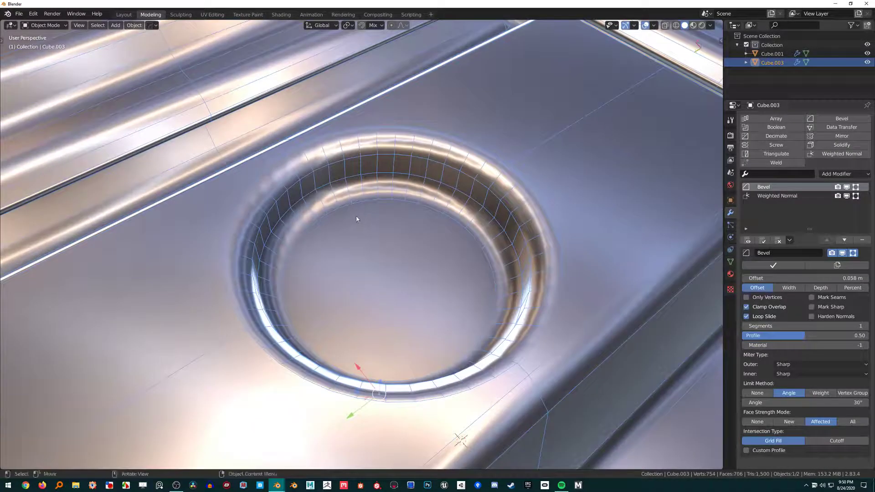
pyautogui.press('Tab')
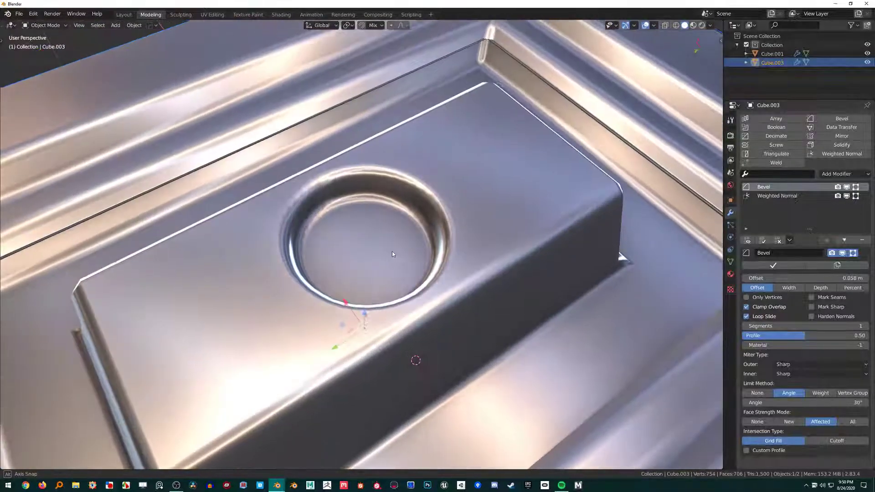
pyautogui.moveTo(392, 254); pyautogui.dragTo(372, 258)
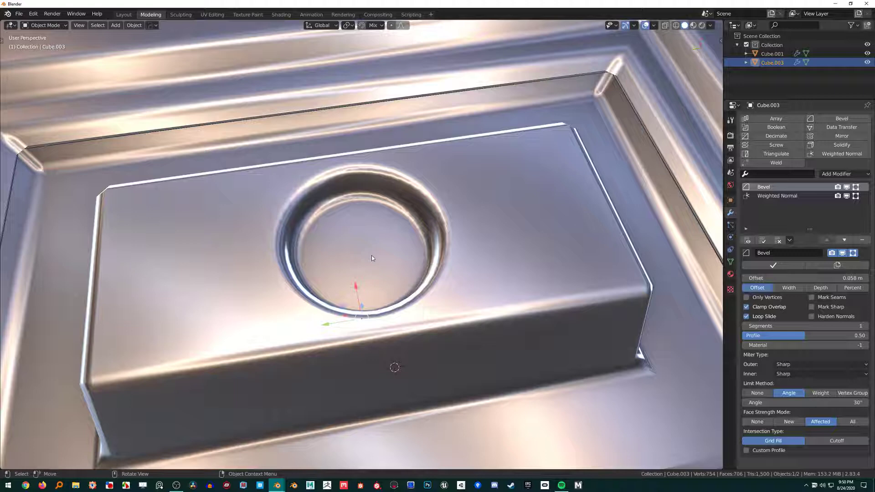
pyautogui.moveTo(602, 164)
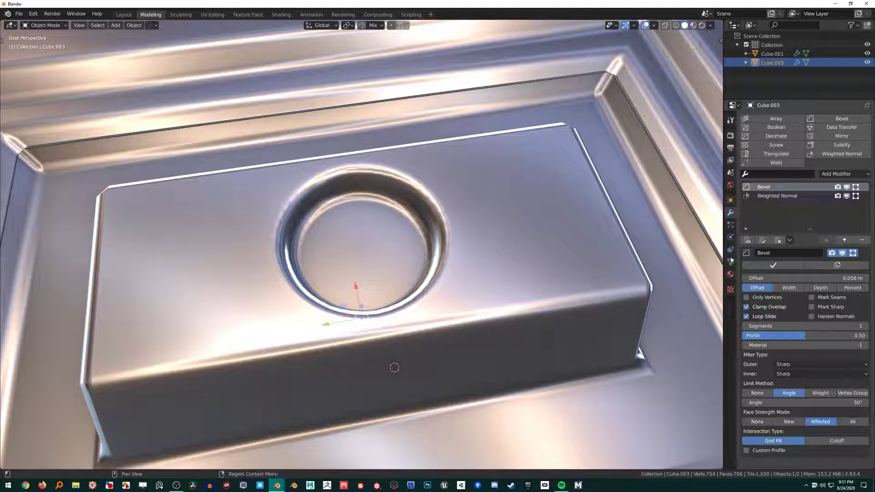
pyautogui.click(777, 195)
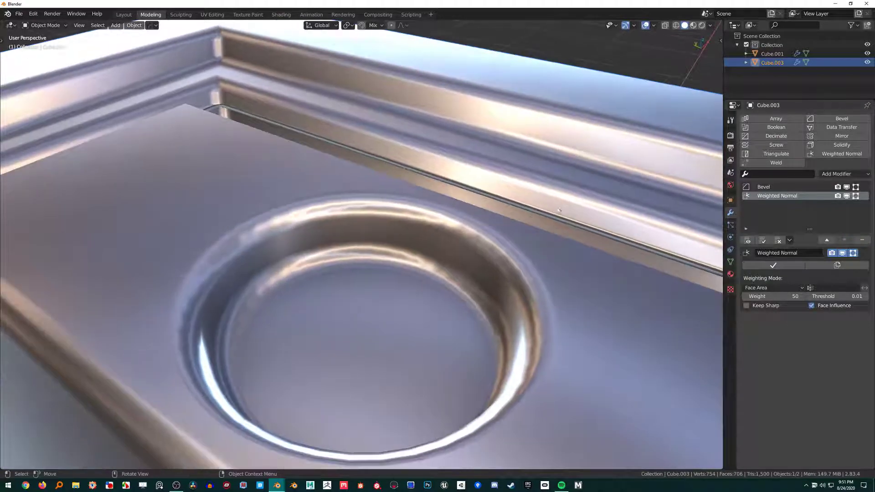
# Inspect the hole rim's normals in Edit Mode with the wireframe overlay turned on
pyautogui.click(763, 186)
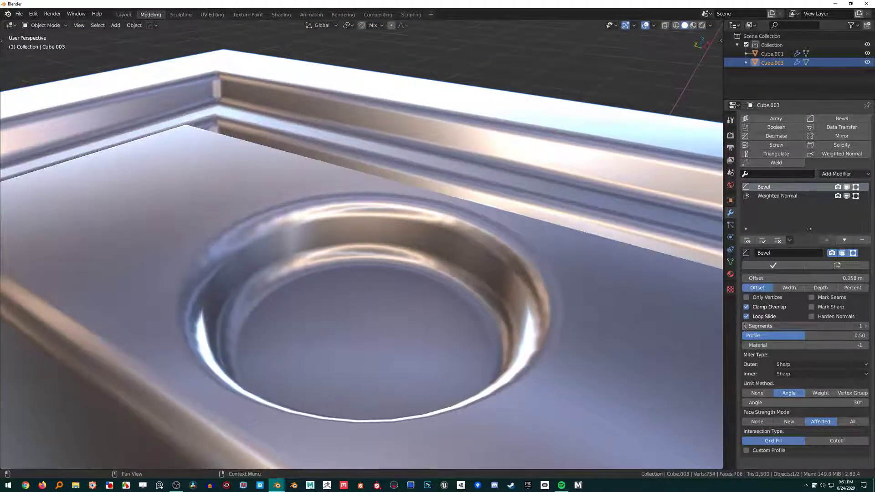
pyautogui.press('Tab')
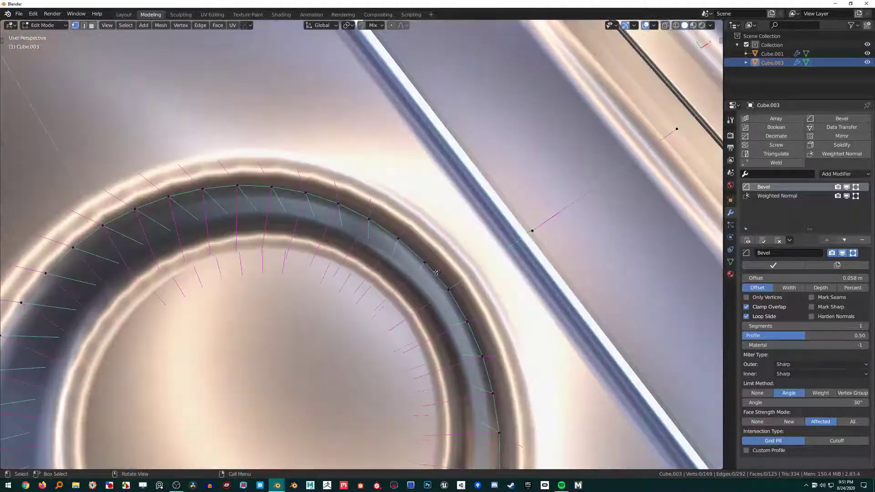
pyautogui.moveTo(438, 271); pyautogui.dragTo(441, 267)
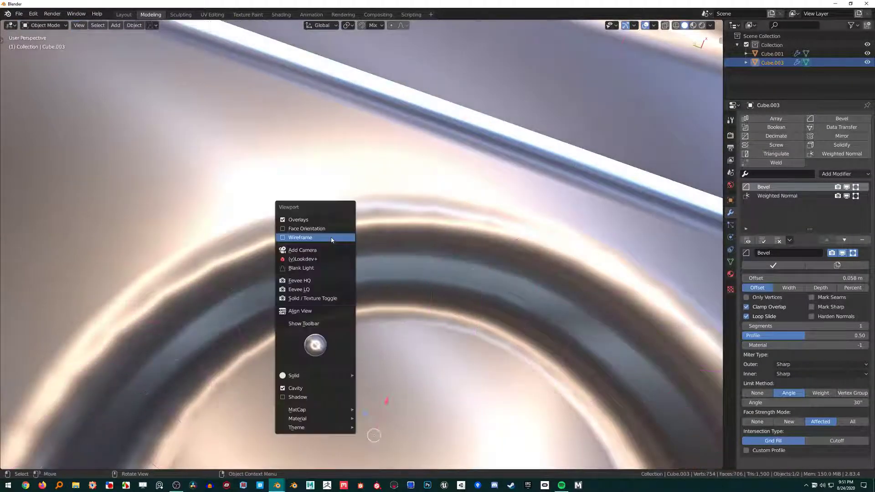
pyautogui.click(301, 237)
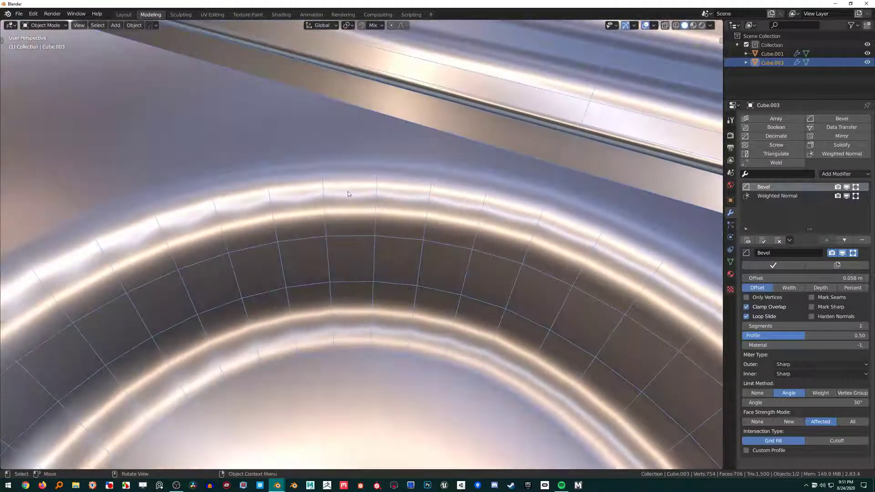
pyautogui.moveTo(347, 194); pyautogui.dragTo(355, 181)
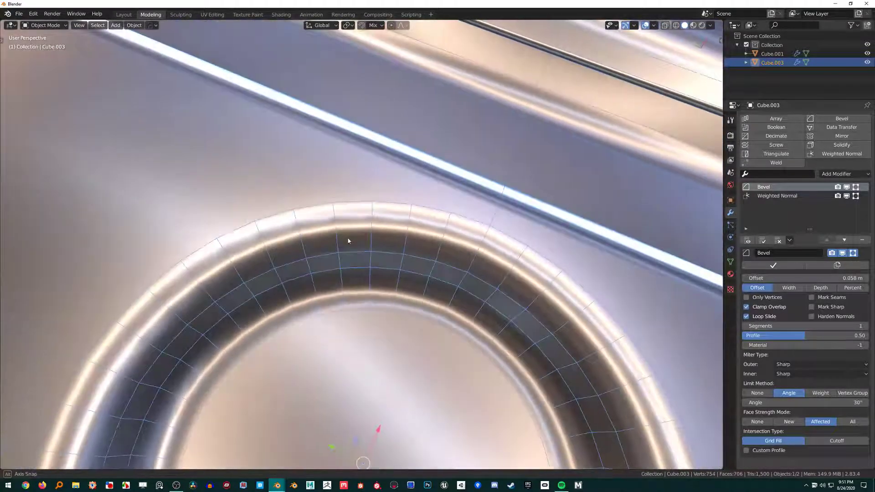
# Return to Object Mode and apply the Bevel modifier, leaving only Weighted Normal
pyautogui.press('Tab')
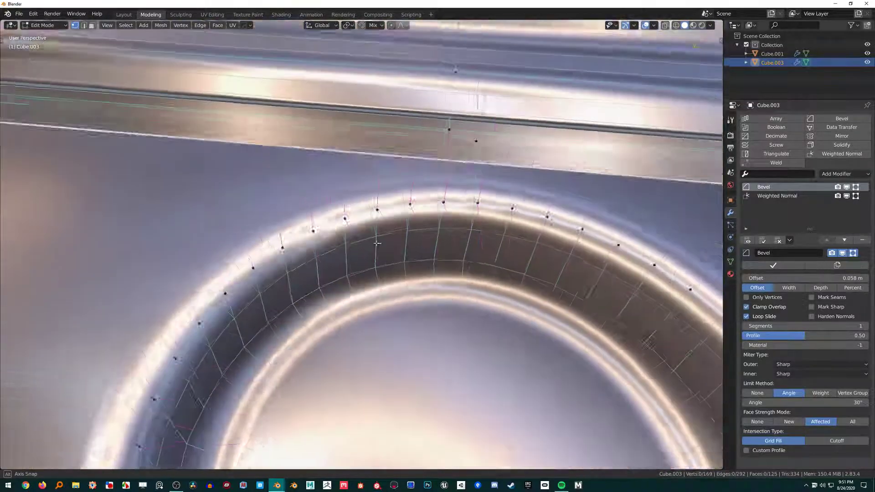
pyautogui.press('Tab')
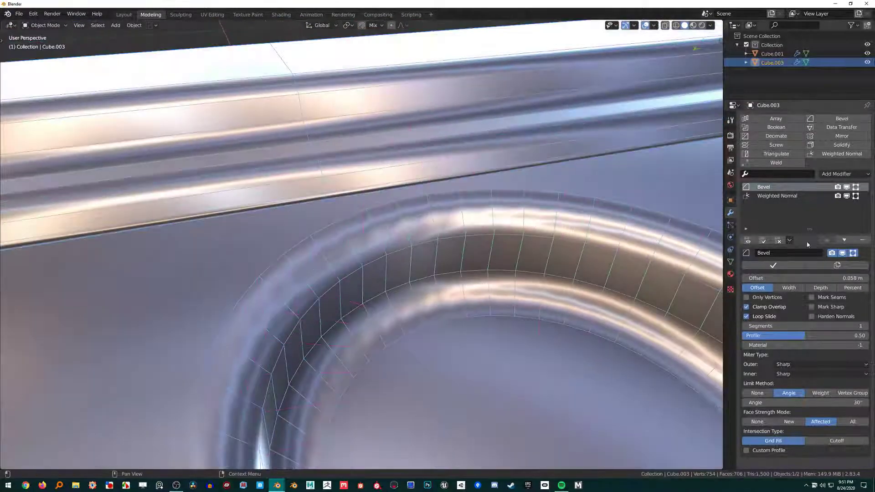
pyautogui.press('Tab')
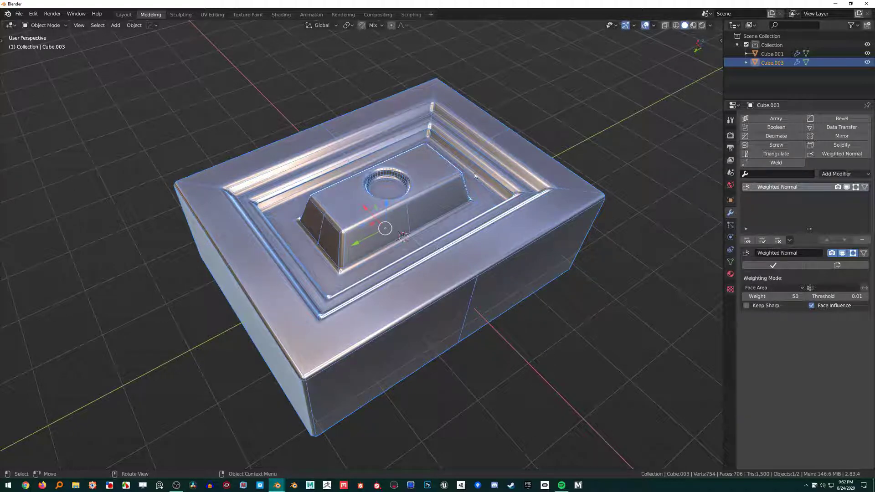
pyautogui.moveTo(489, 120)
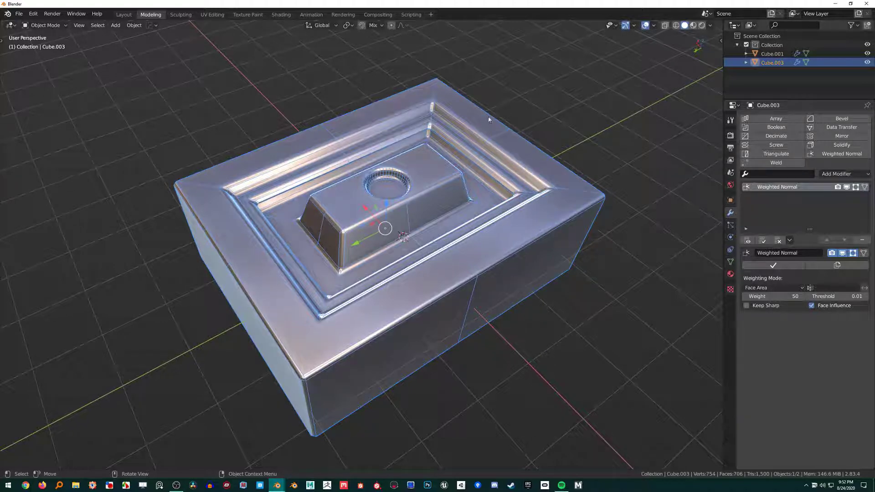
pyautogui.moveTo(488, 119); pyautogui.dragTo(442, 240)
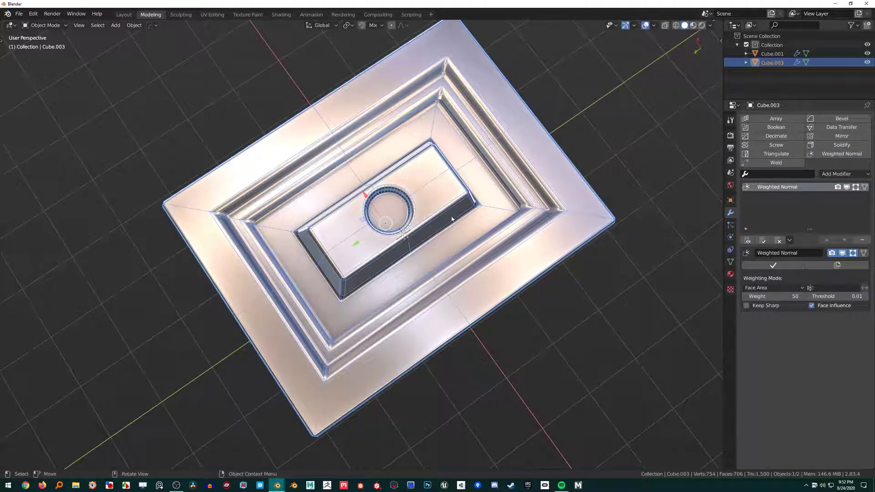
pyautogui.press('KP_7')
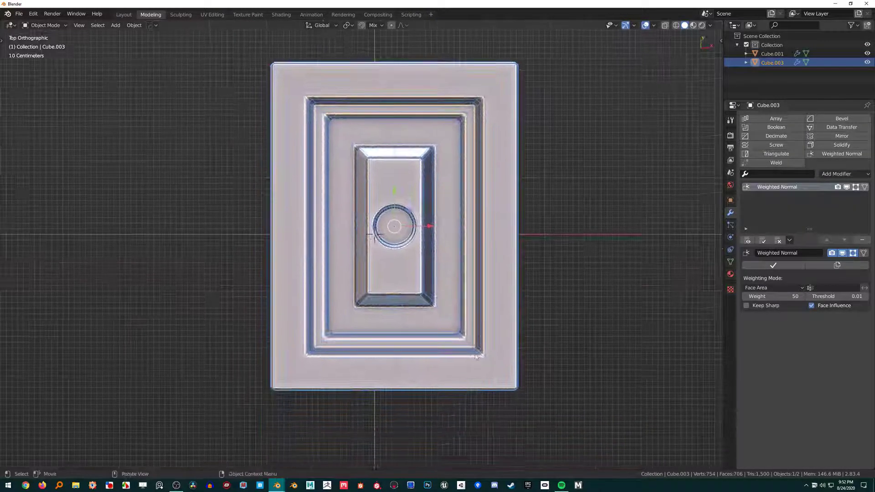